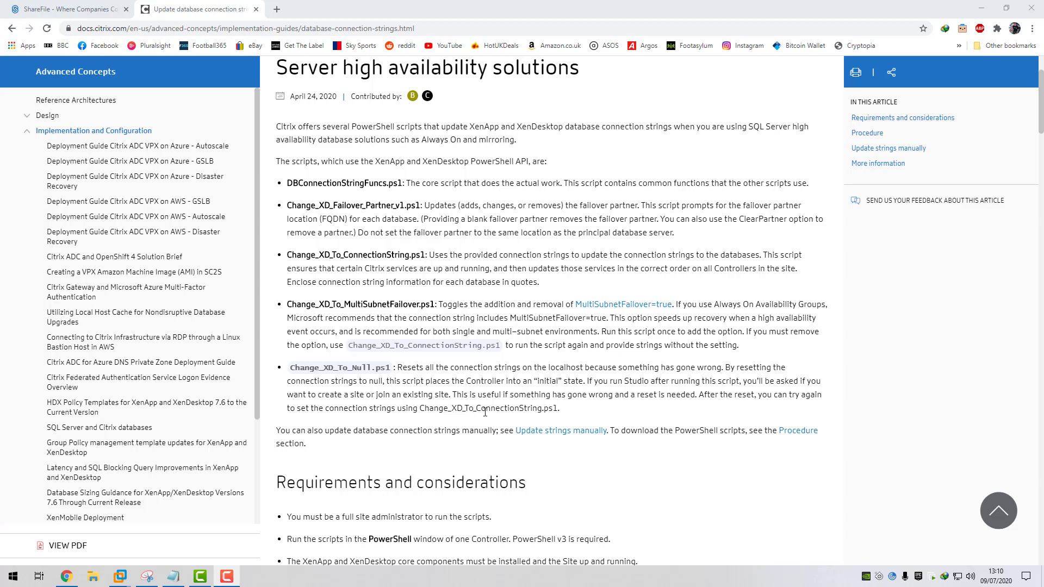
mouse_move(389, 332)
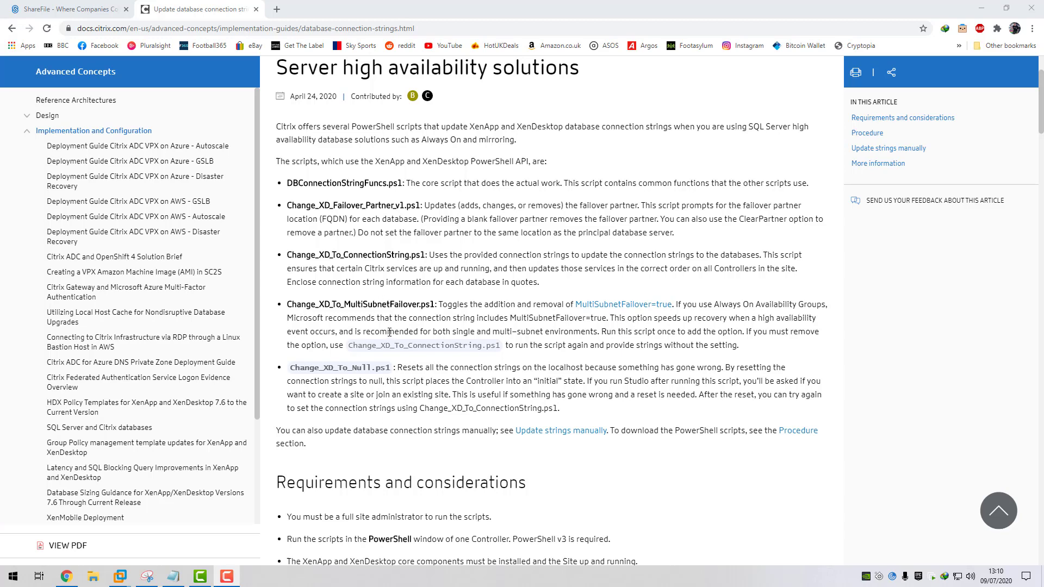
mouse_move(471, 326)
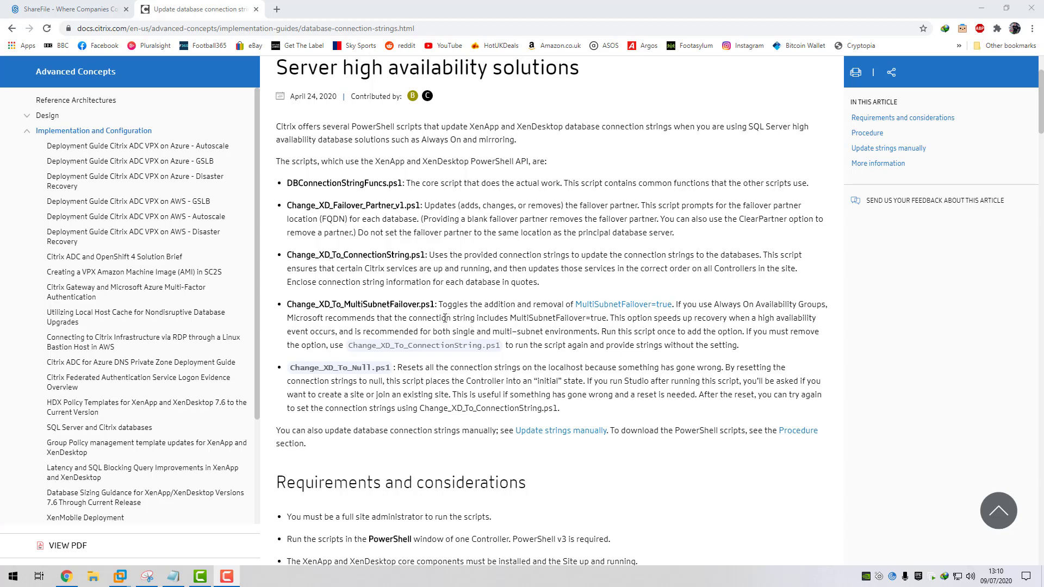
Select the Citrix article's web address and scroll down through the article.
left_click(240, 28)
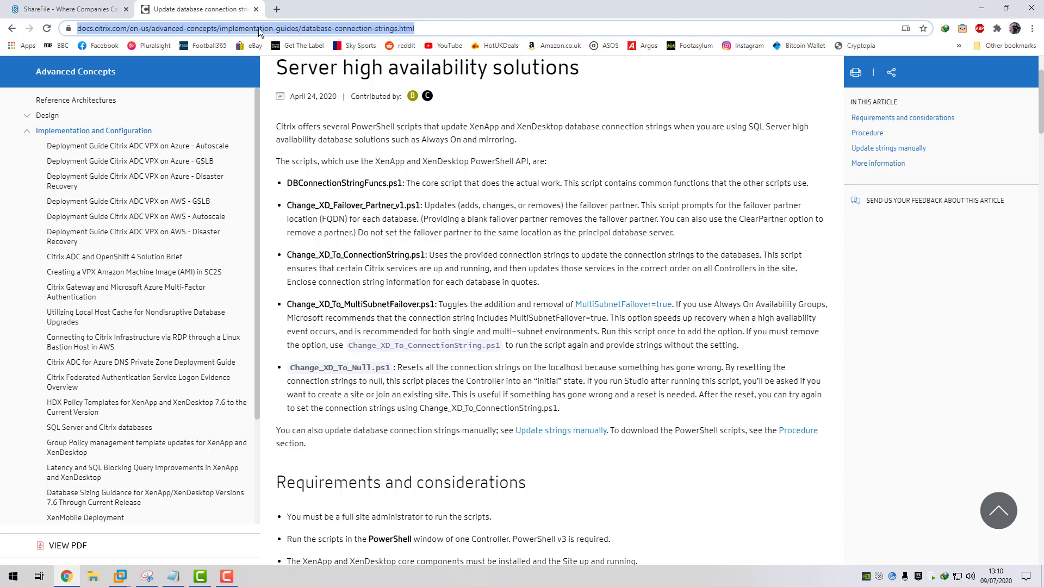
mouse_move(358, 248)
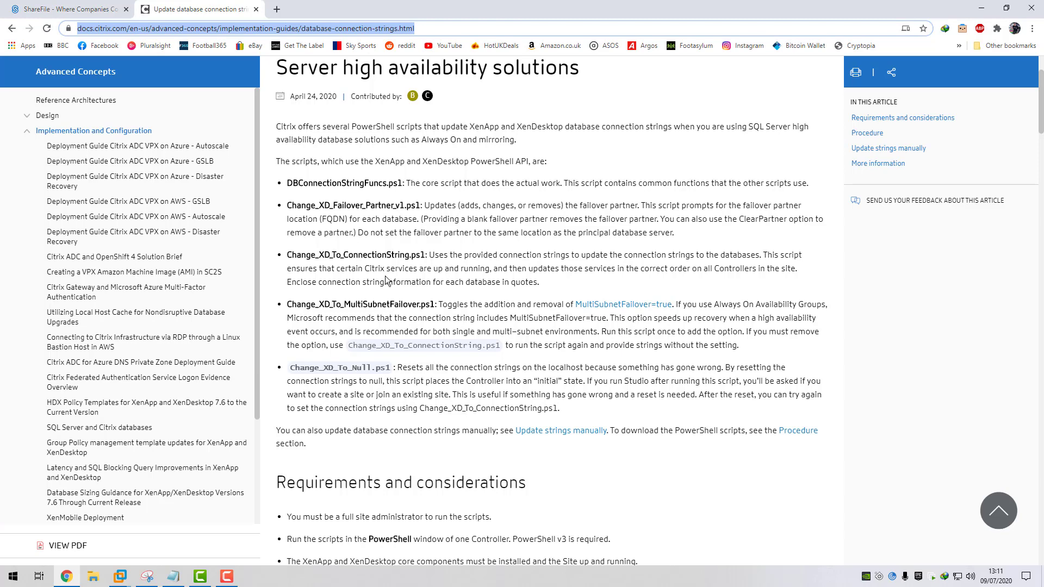
mouse_move(351, 203)
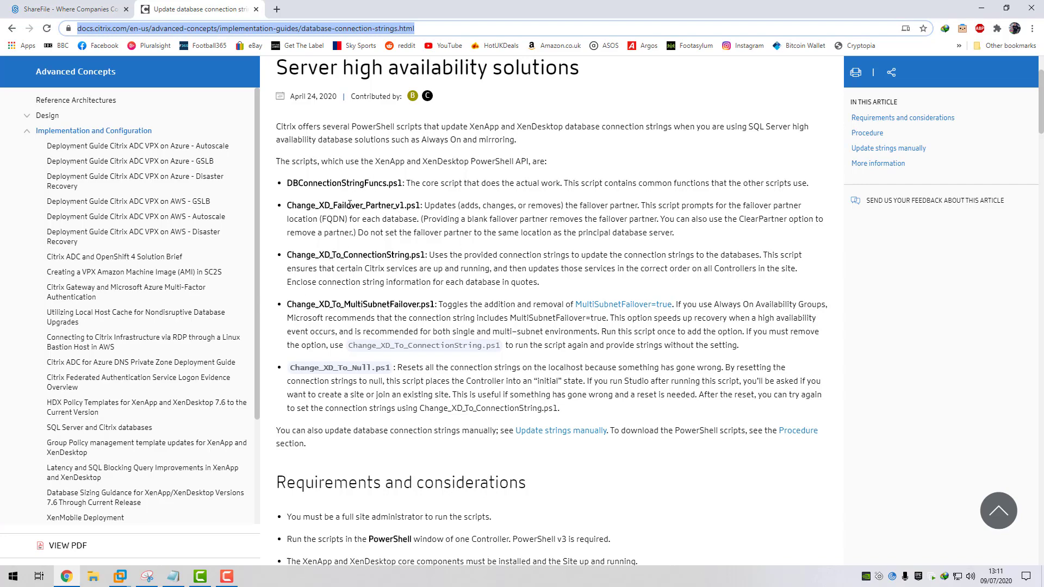
scroll("down", 3)
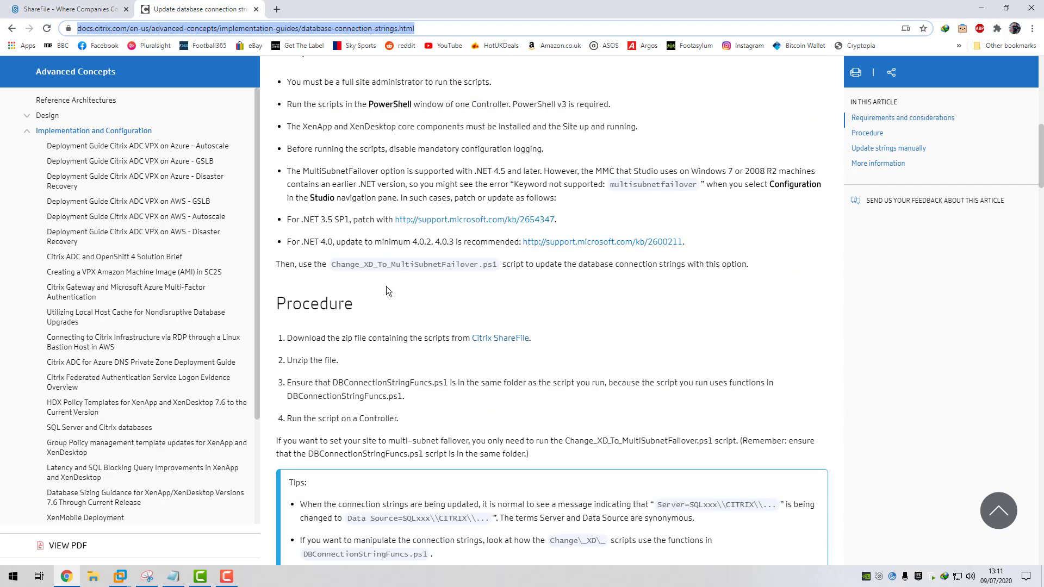
scroll("down", 3)
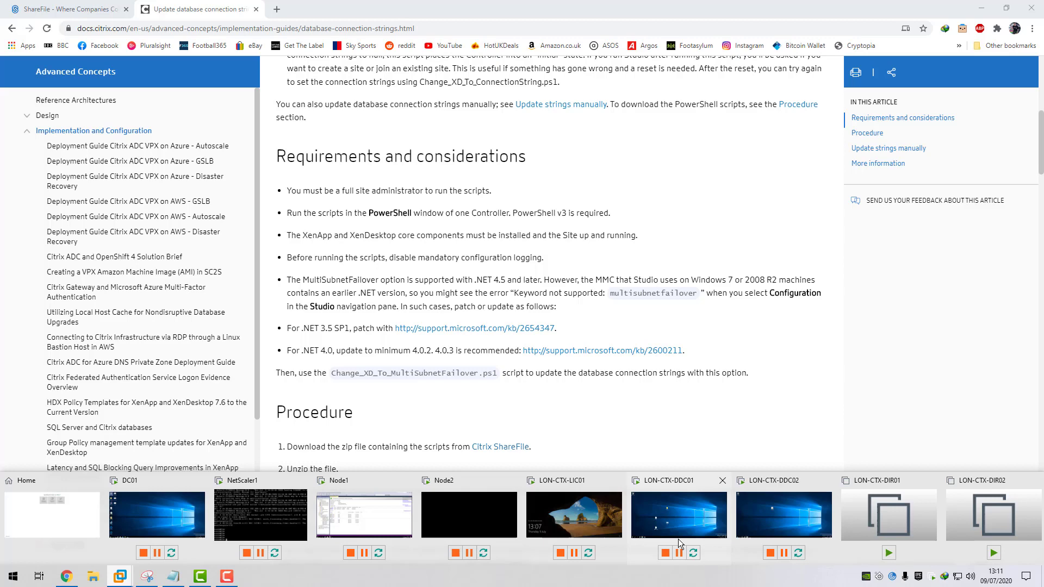
On LON-CTX-DDC01, open XDConnectionStringScripts and inspect the Failover_Partner and MultiSubnetFailover scripts.
left_click(678, 515)
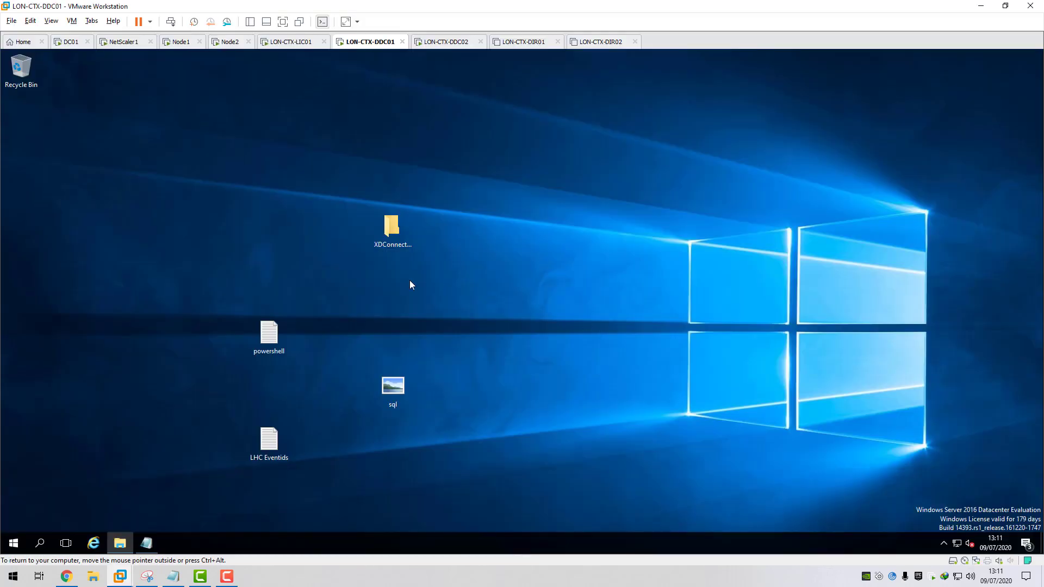
double_click(392, 228)
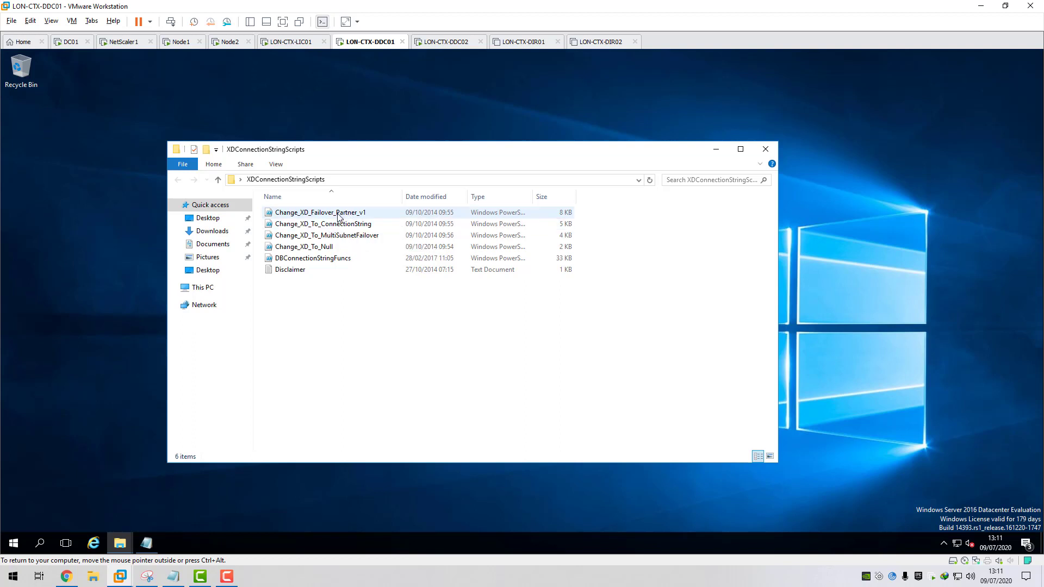
left_click(321, 211)
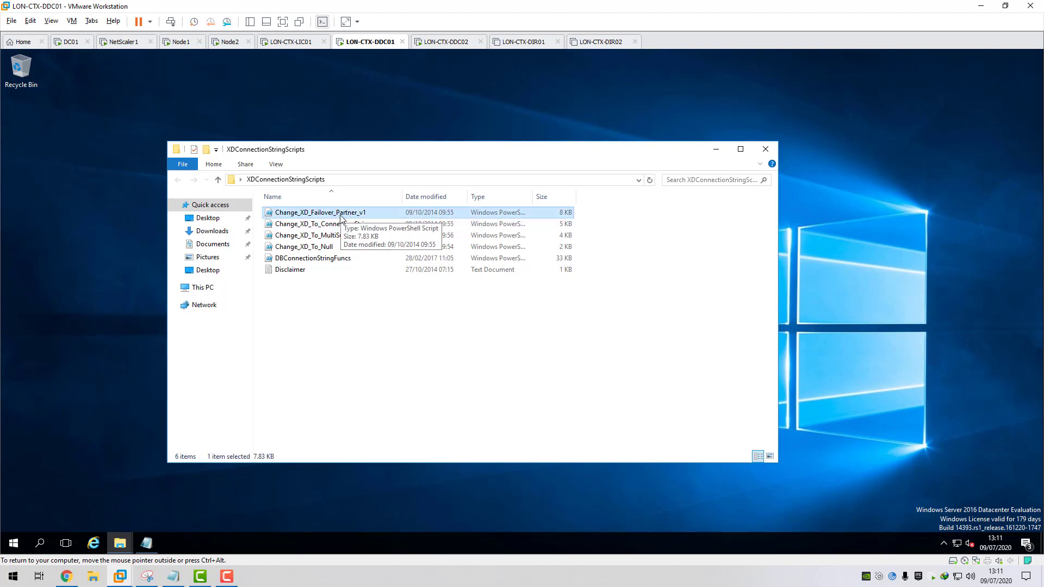
left_click(326, 235)
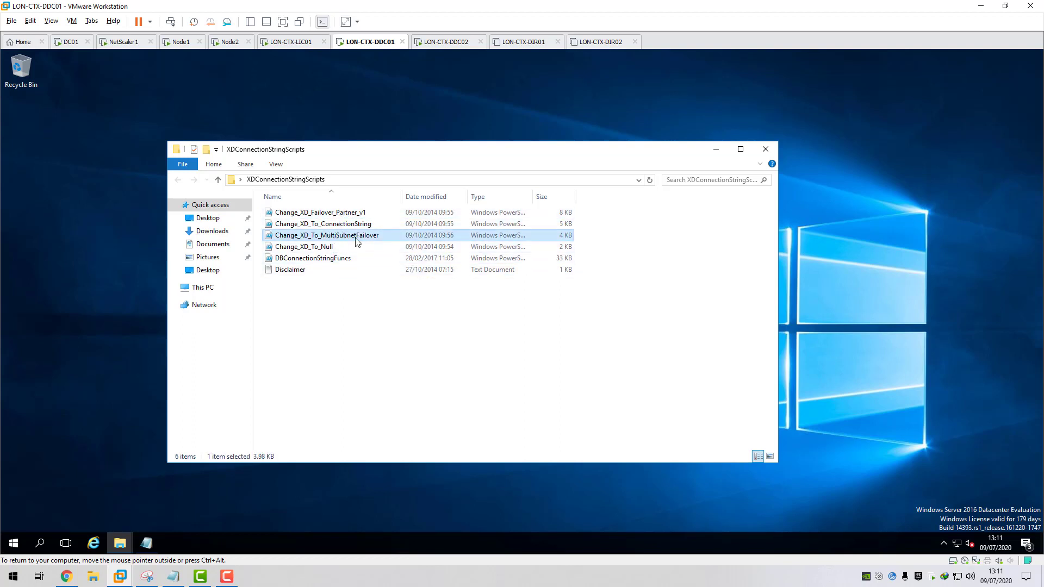
mouse_move(333, 242)
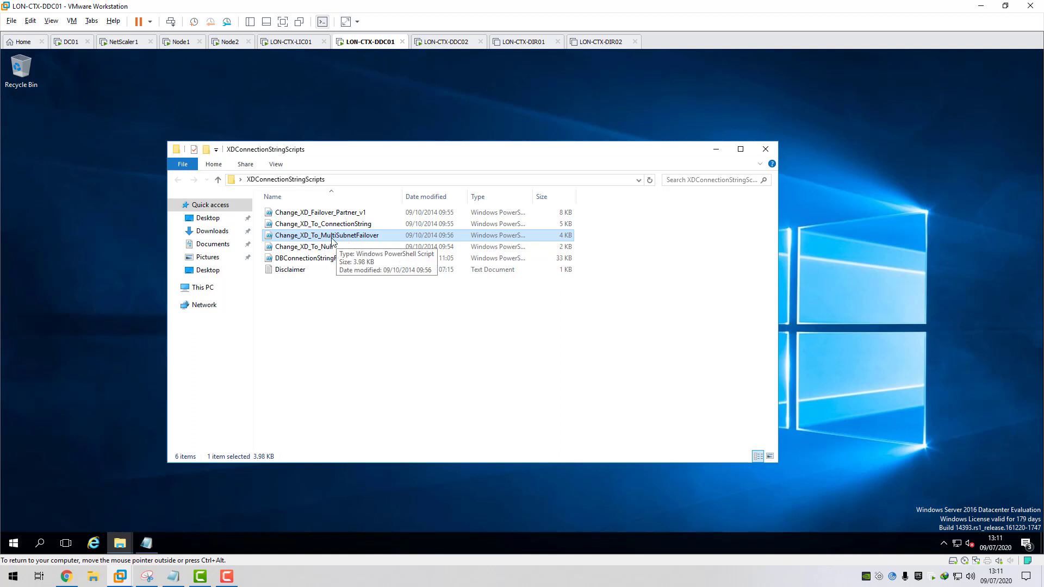
mouse_move(364, 243)
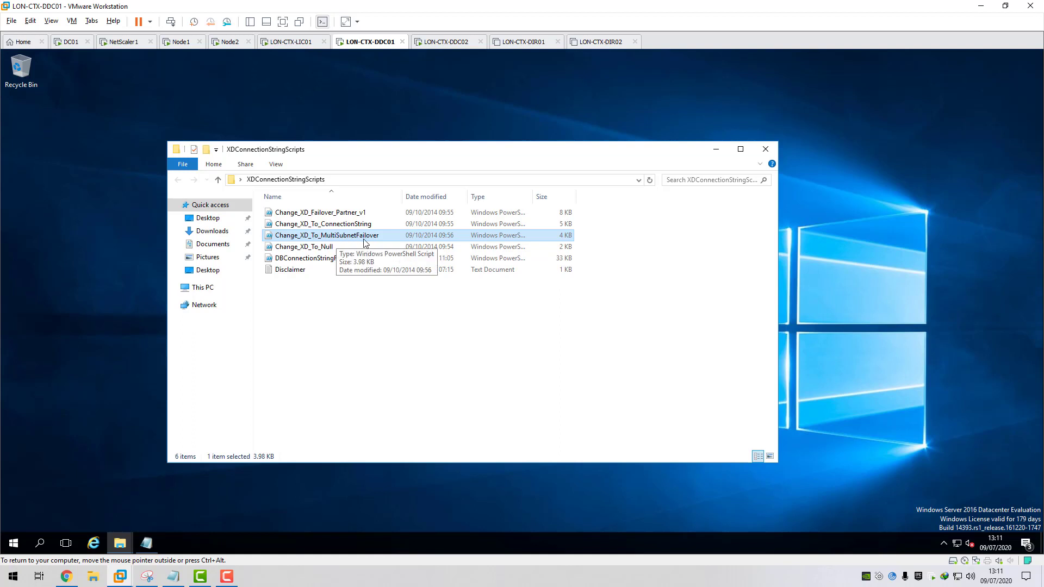
Launch Windows PowerShell ISE as administrator and place the cursor in the empty script.
left_click(13, 543)
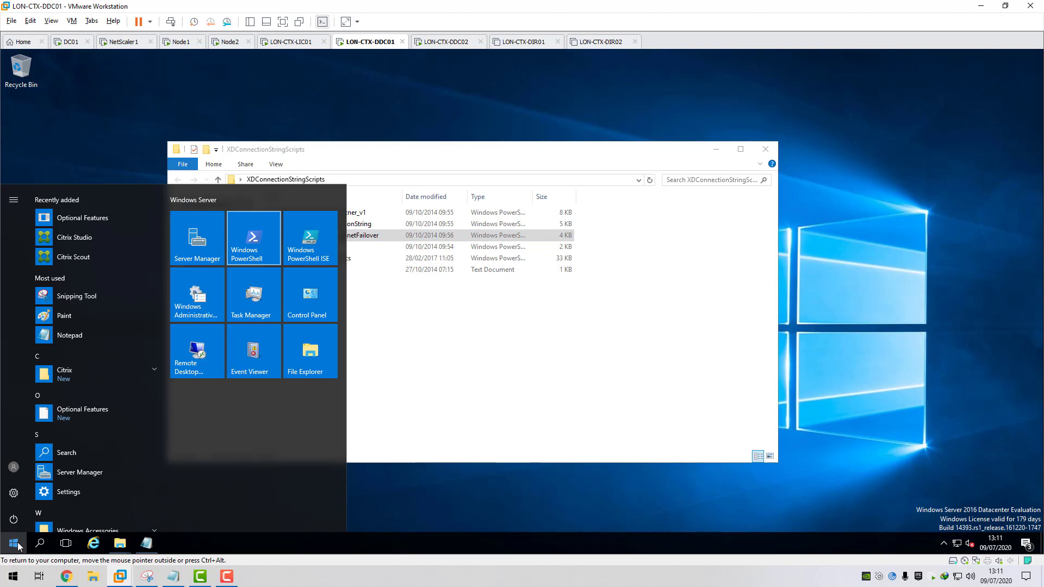
mouse_move(309, 238)
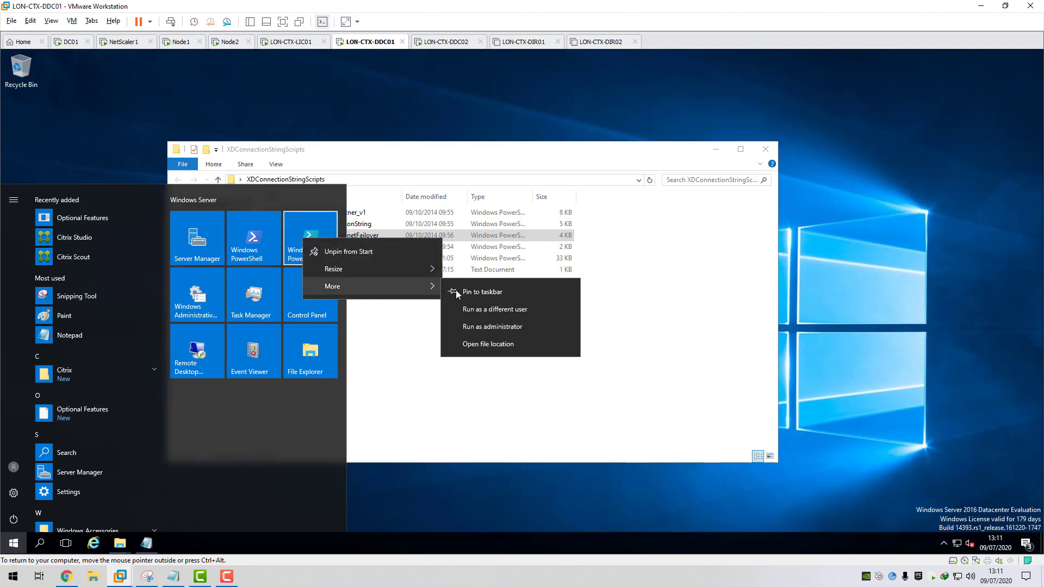
left_click(492, 326)
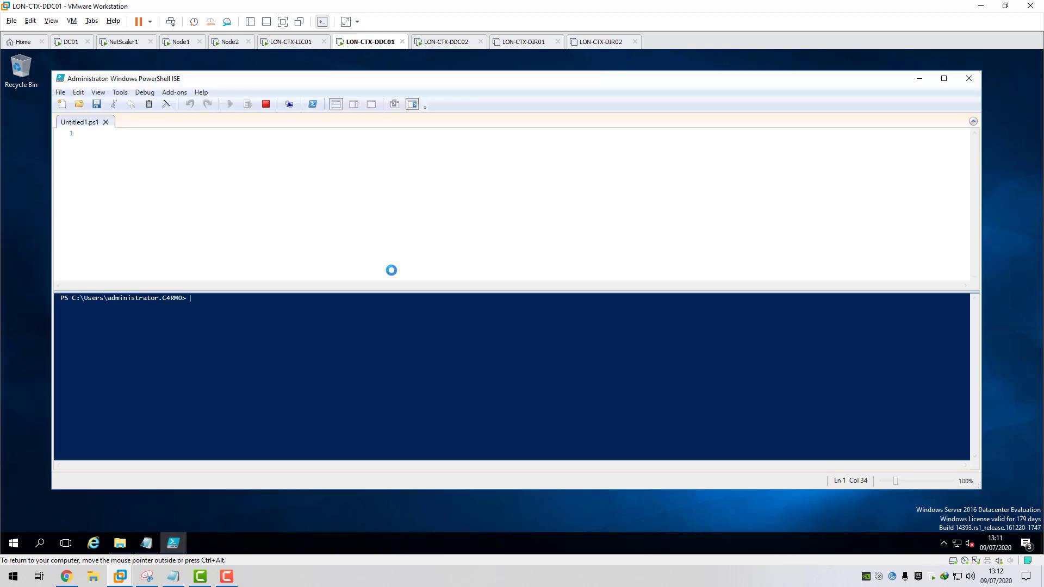
left_click(412, 104)
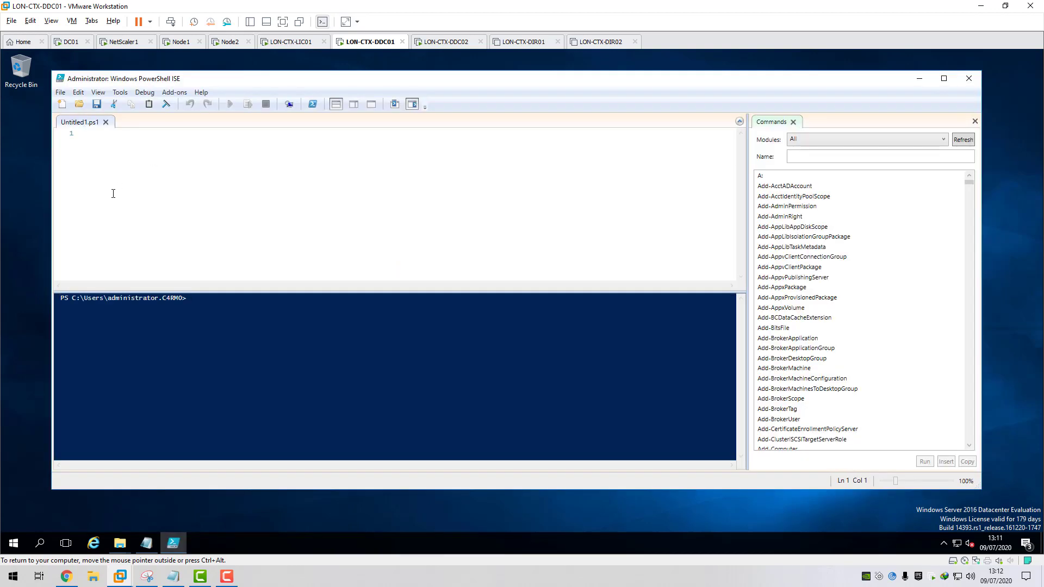
Write and run a script with Add-PSSnapin Citrix* and get-command *dbconnection*.
type("apin C")
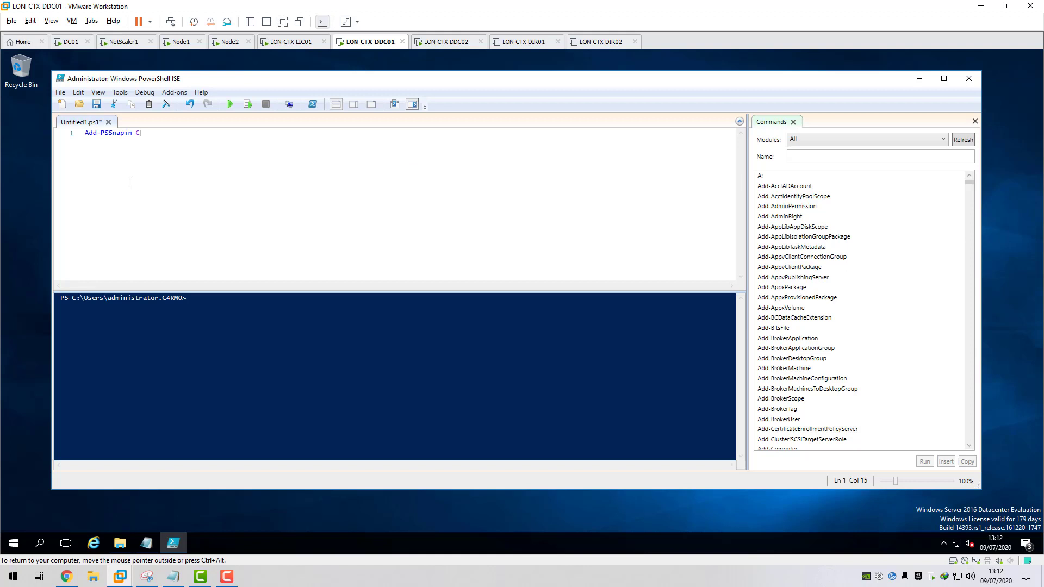
type("itrix*")
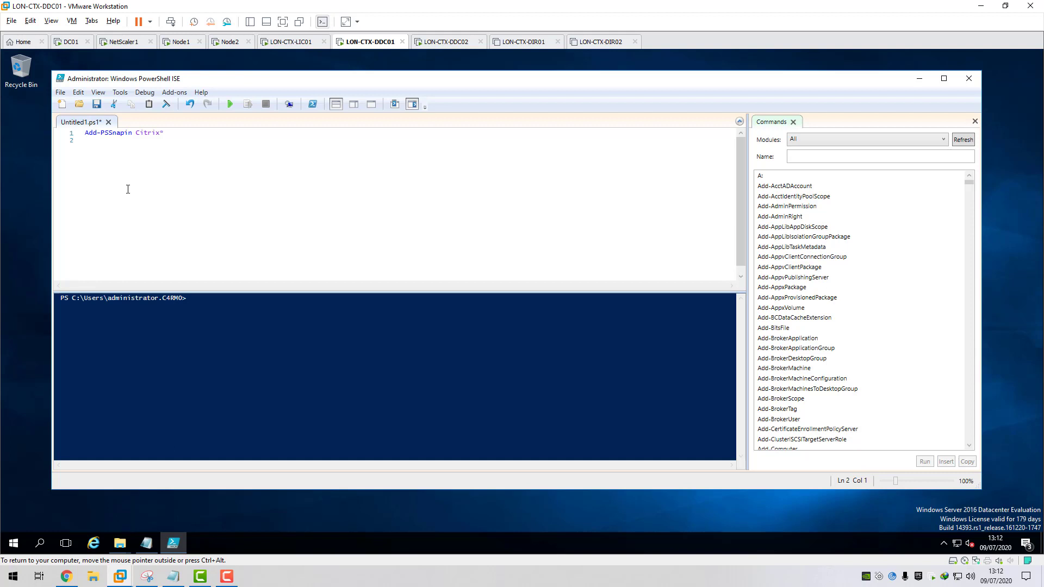
type("get-command *")
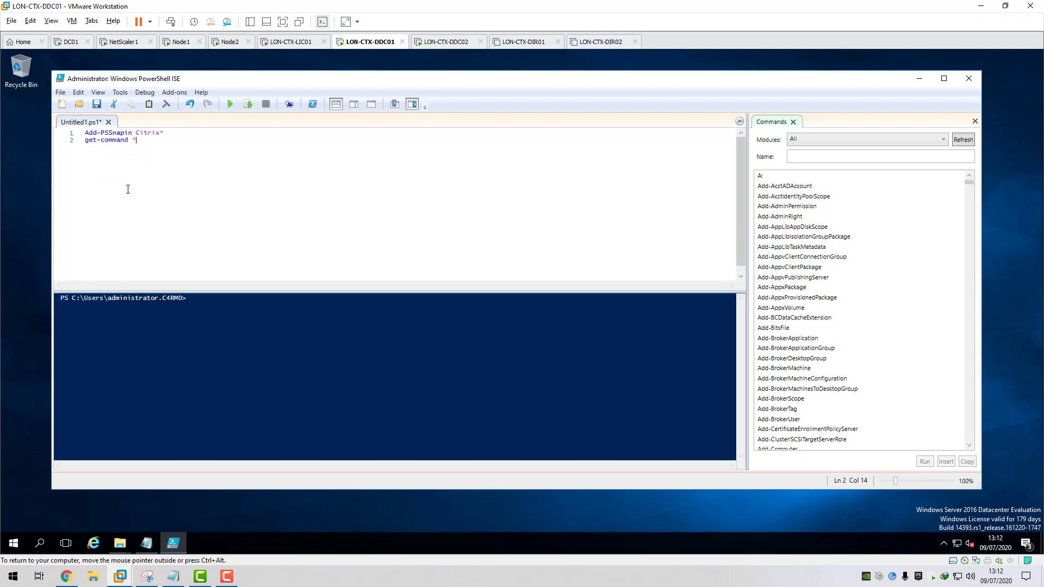
type("dbconnection*")
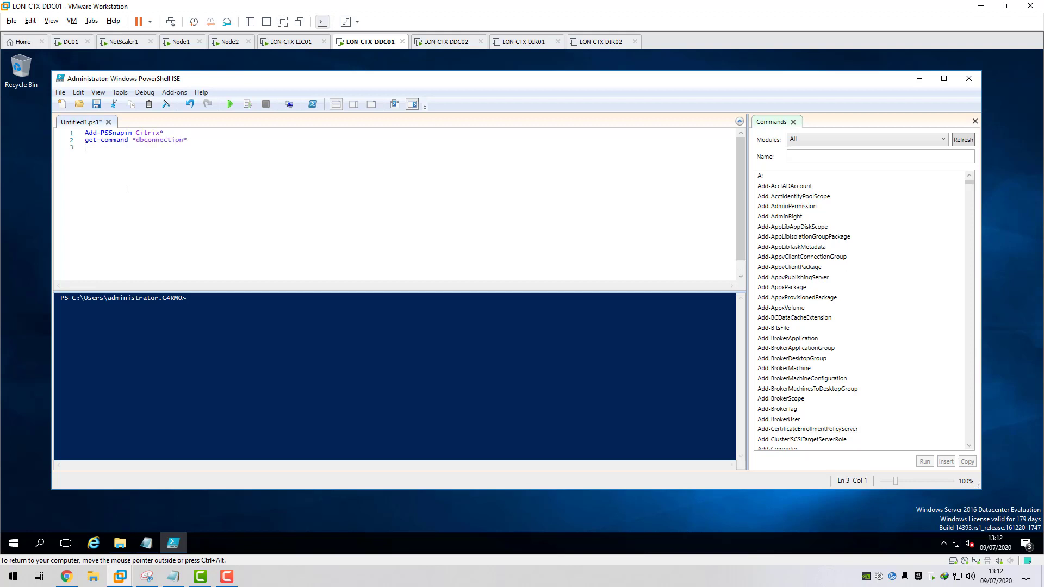
mouse_move(214, 134)
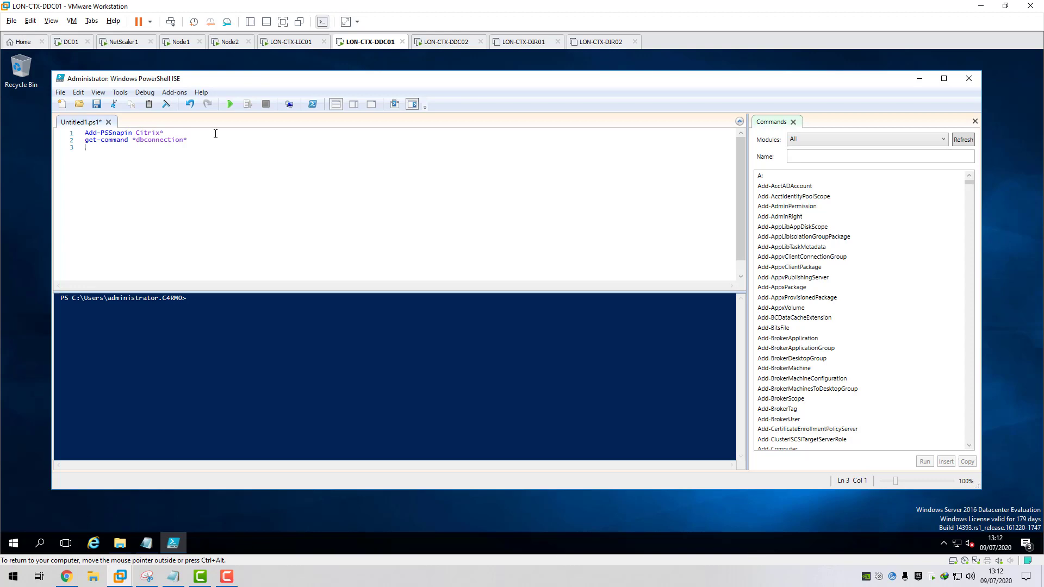
left_click(229, 103)
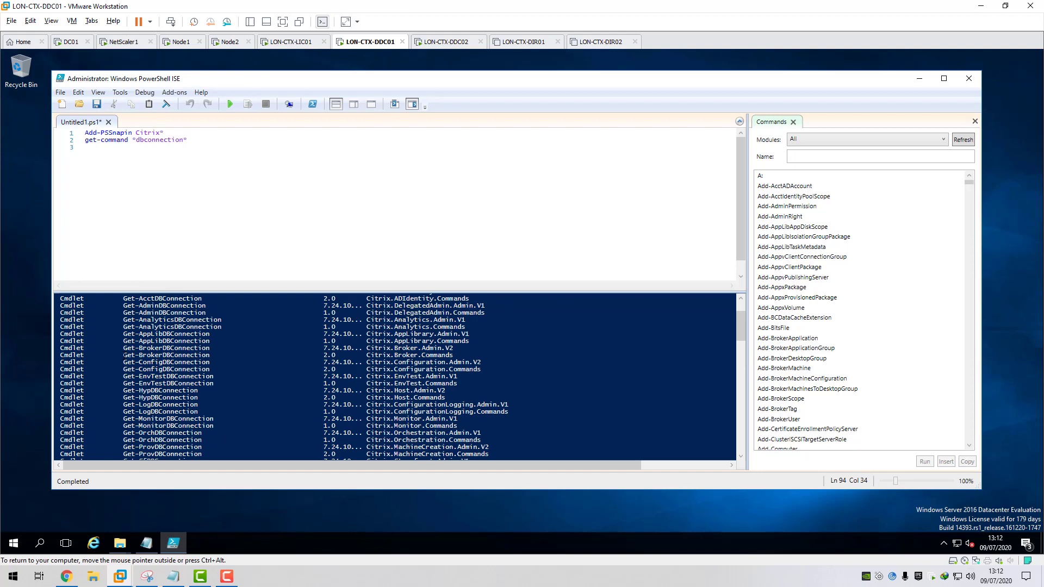
Add Get-BrokerDBConnection as line 3 and run only that line.
double_click(164, 355)
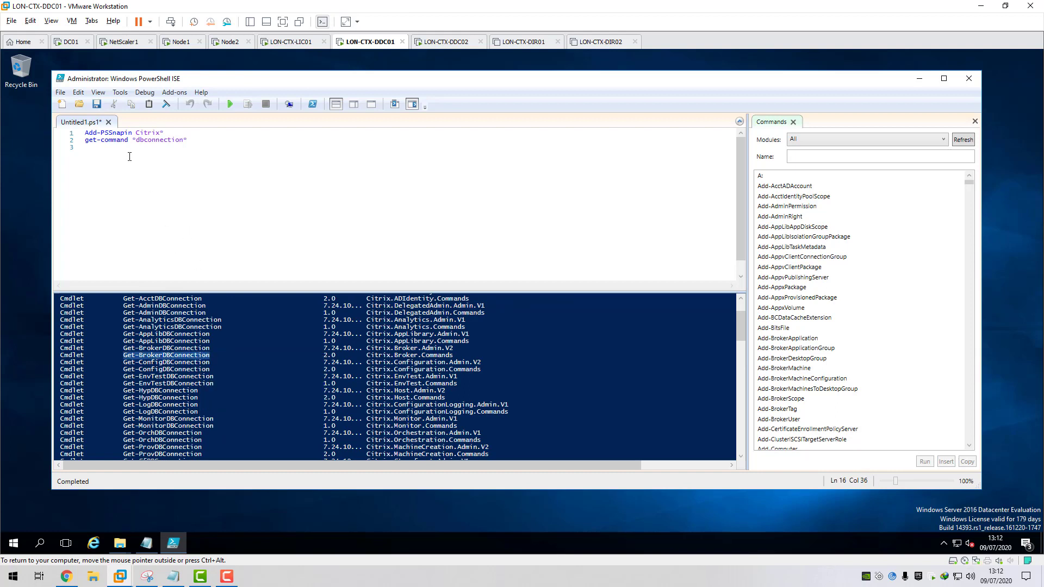
type("Get-BrokerDBConnection")
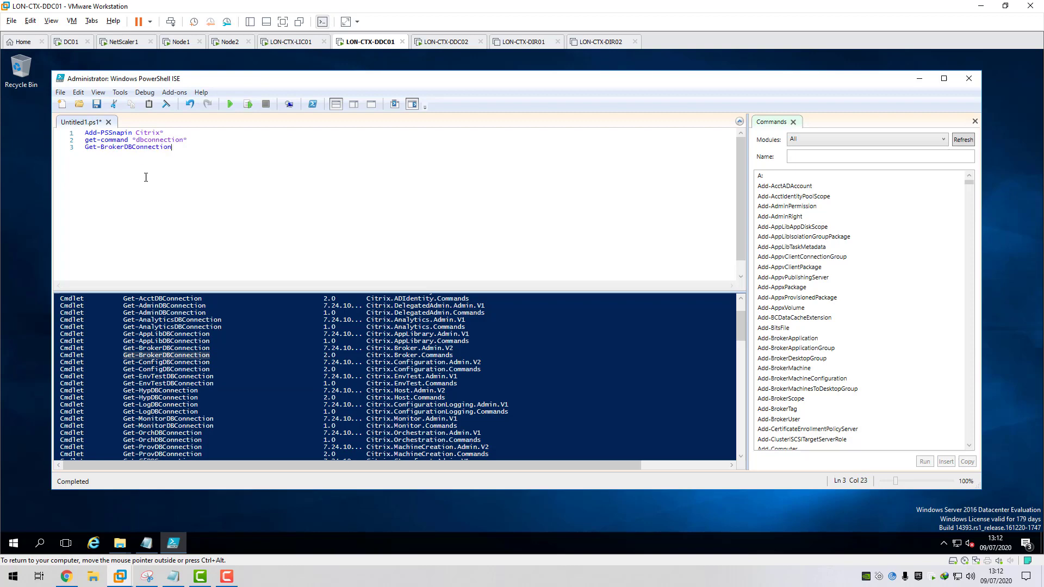
left_click(247, 104)
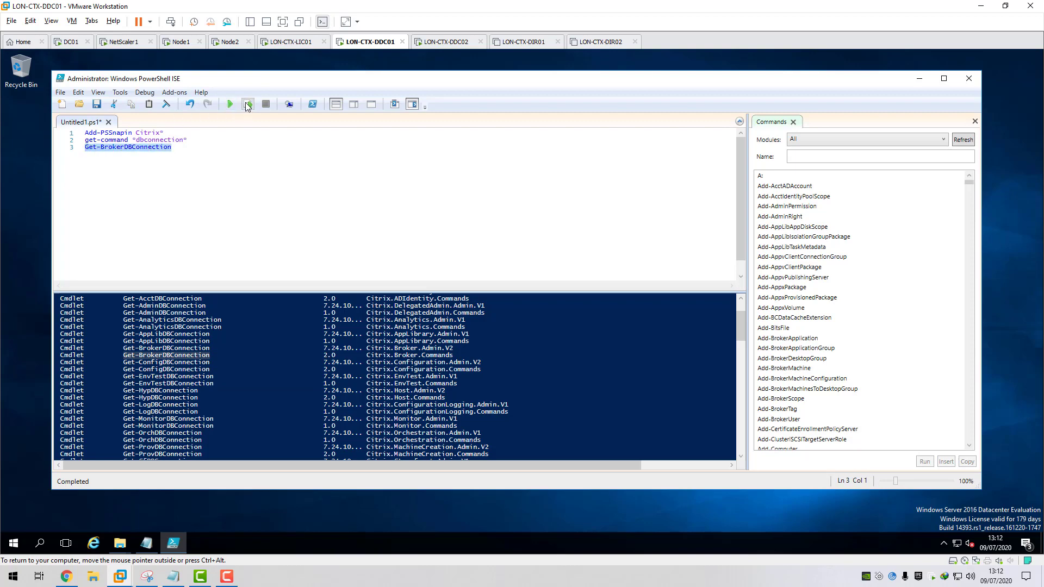
left_click(229, 104)
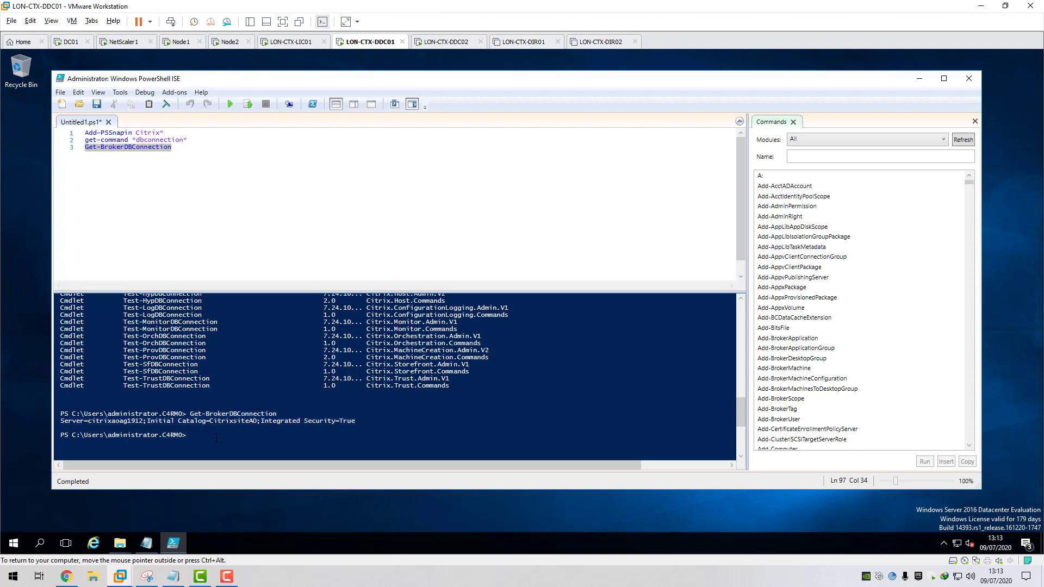
In the console, change into Desktop\XDConnectionStringScripts and list its scripts.
type("cd de")
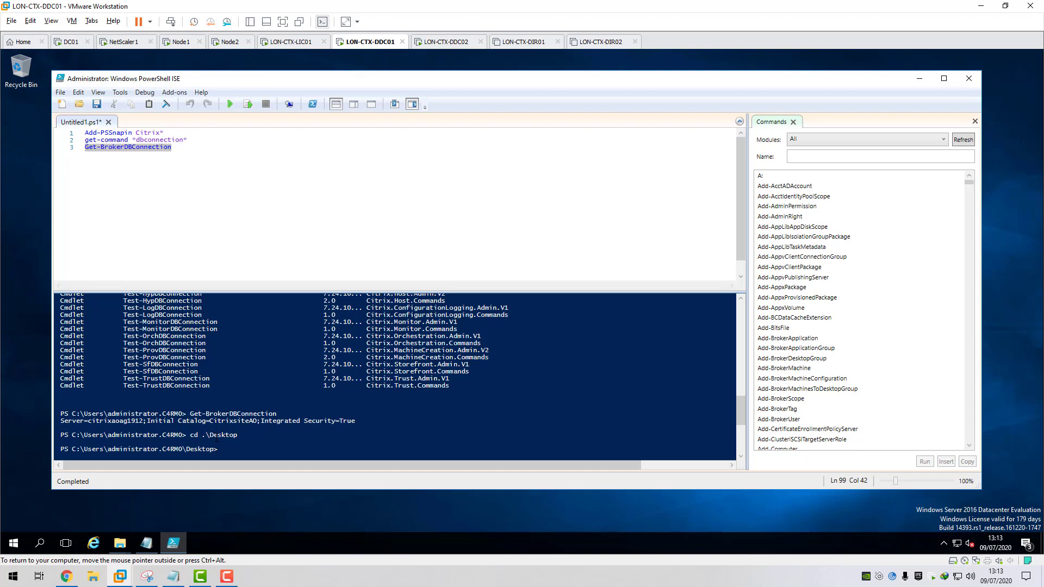
type("dir")
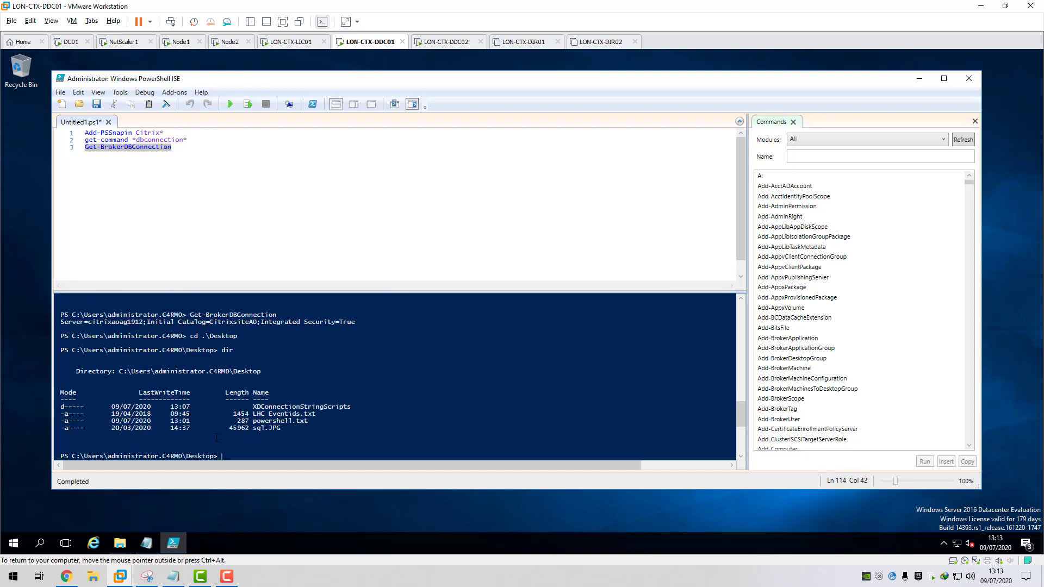
type("cd")
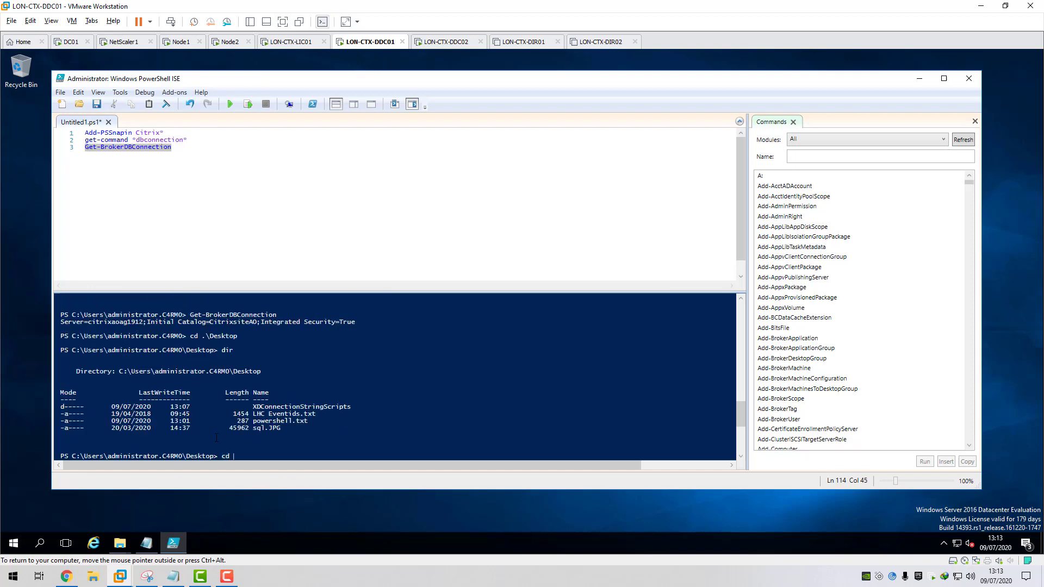
type(".\\XDConnectionStringScripts")
type("dir")
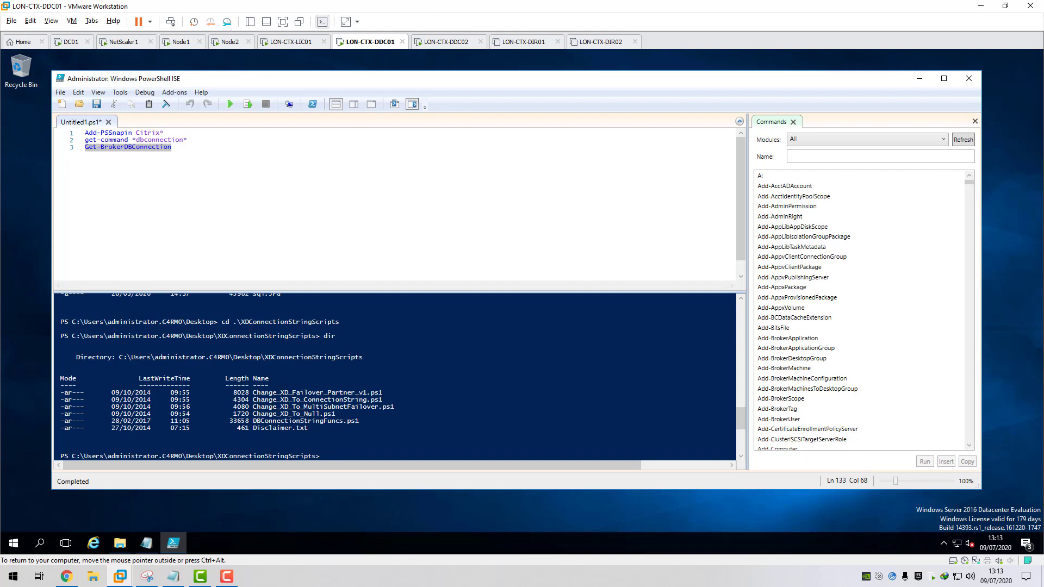
double_click(322, 406)
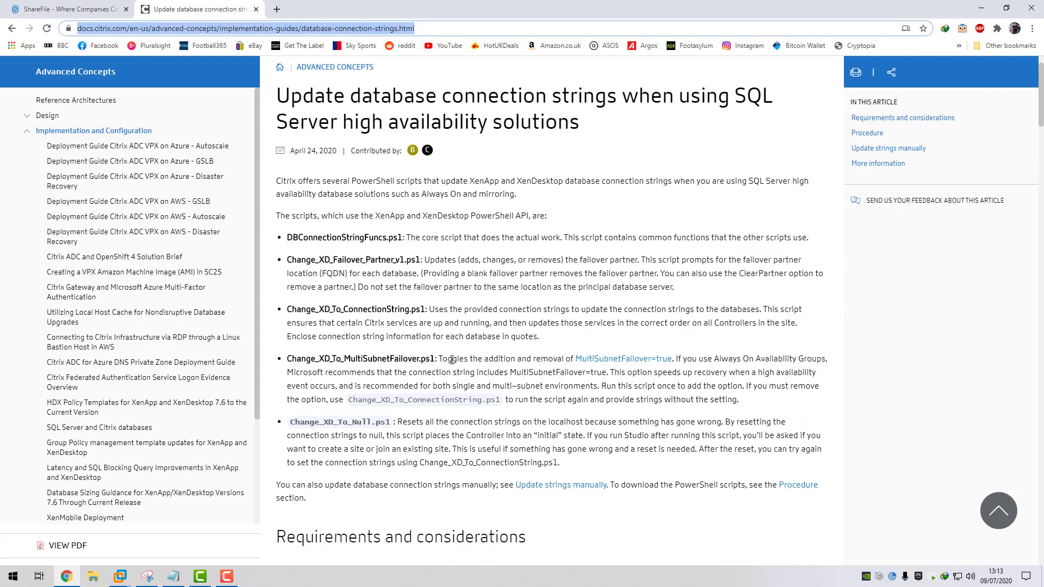
Highlight the Change_XD_To_MultiSubnetFailover.ps1 description, then return to the virtual machine.
left_click_drag(438, 359, 742, 400)
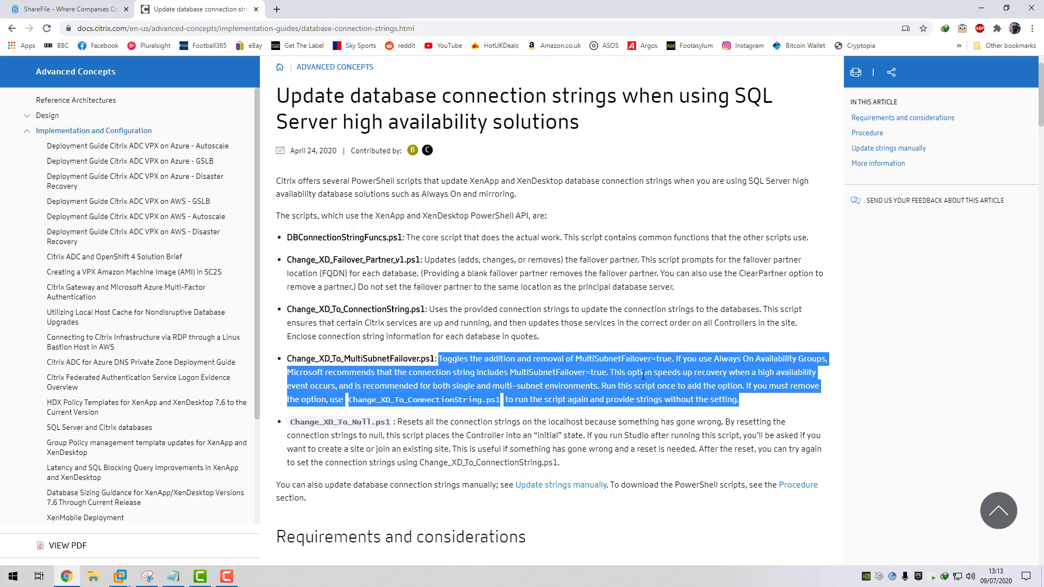
mouse_move(582, 375)
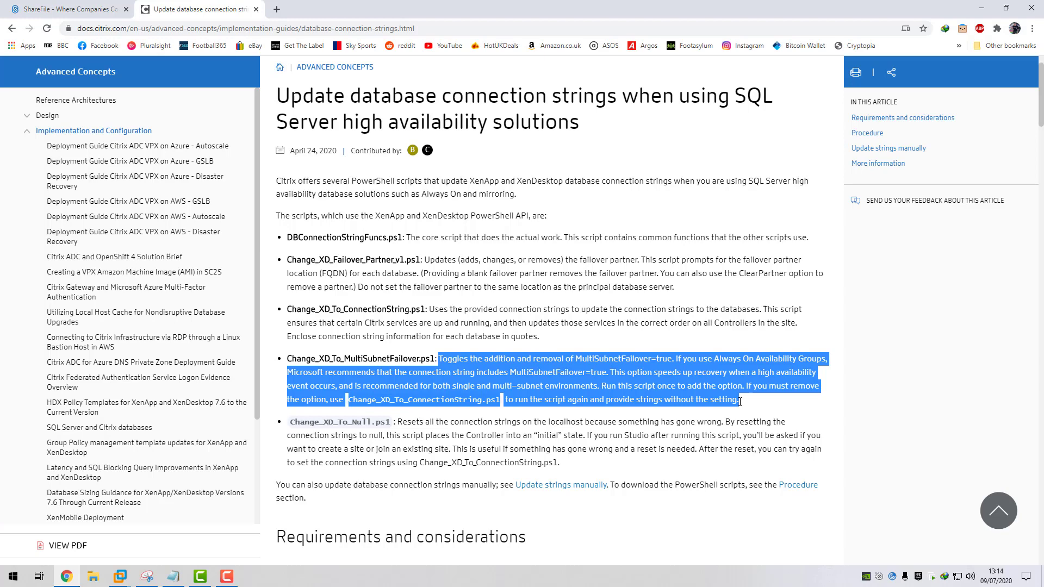
left_click(489, 372)
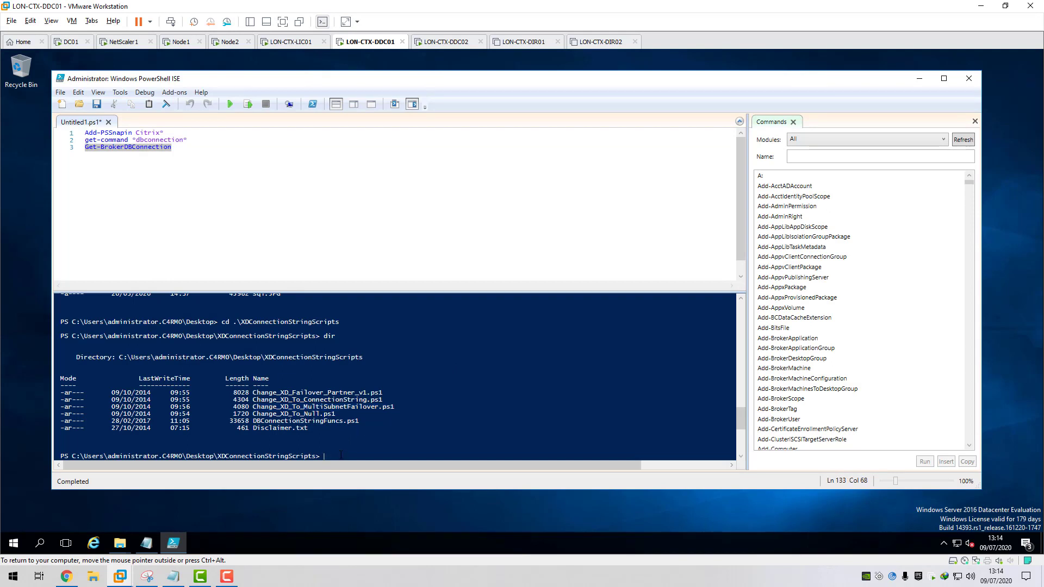
Run .\Change_XD_To_MultiSubnetFailover.ps1 and confirm Yes to change the database configuration.
type(".")
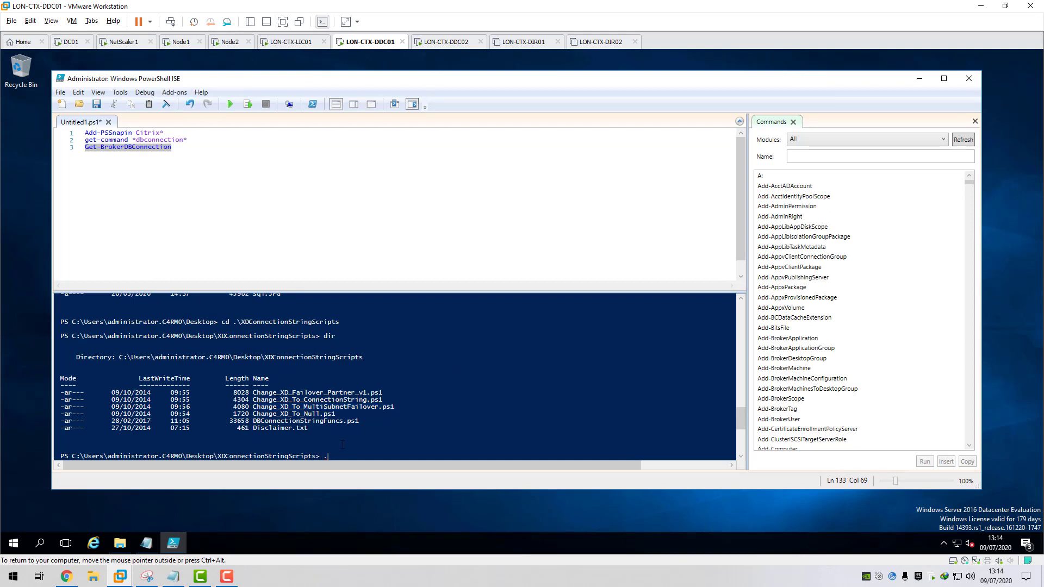
type("\\")
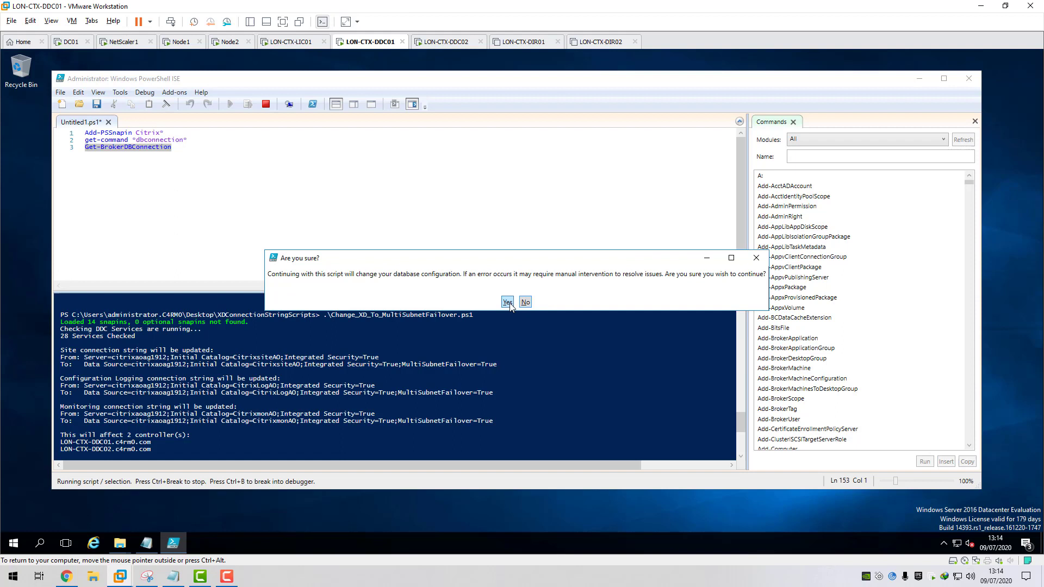
left_click(507, 303)
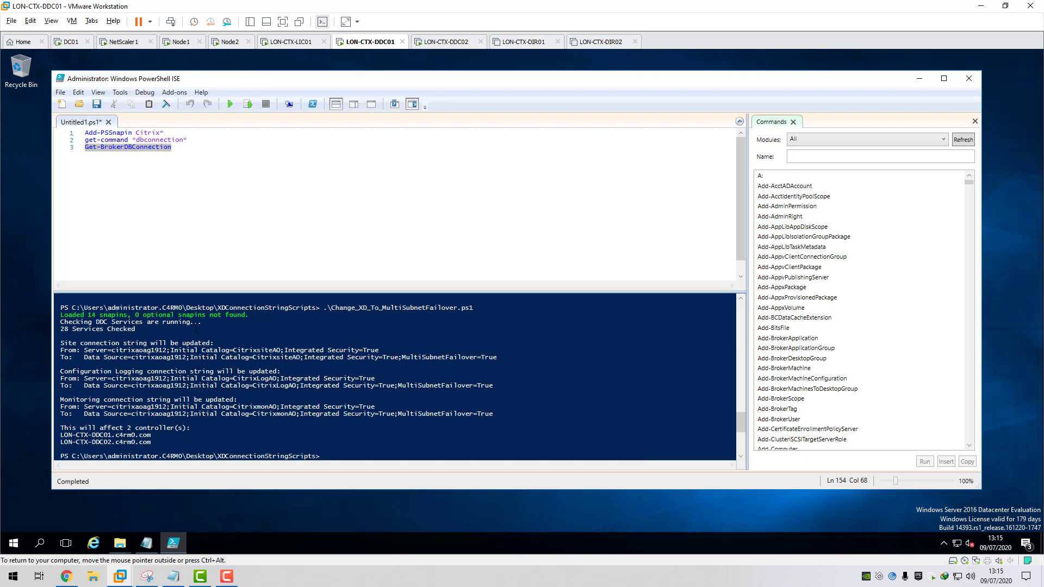
Paste the Get-Command Get-*DBConnection line from the powershell note into the console and review the output.
left_click(119, 543)
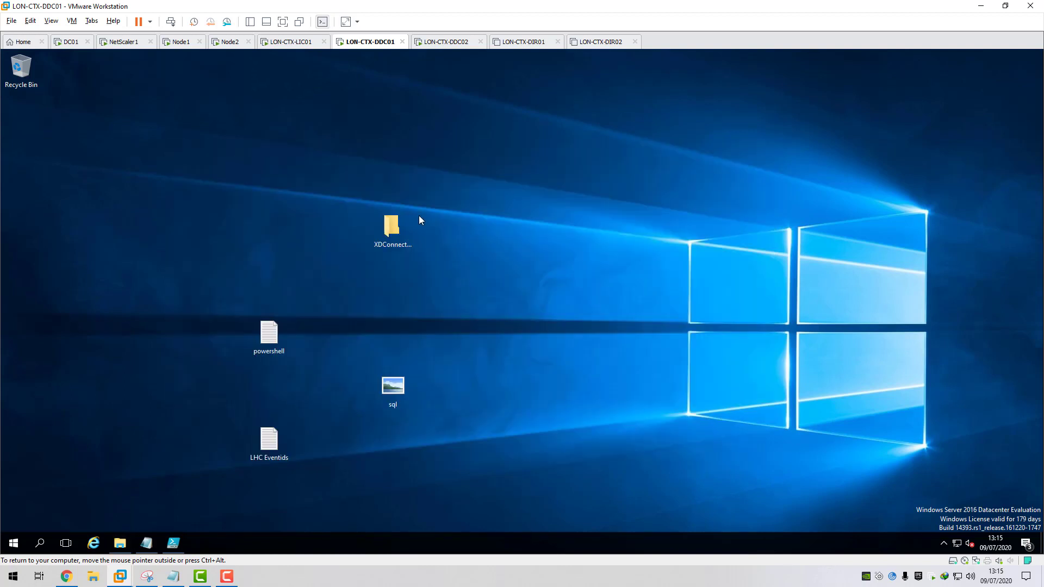
double_click(268, 337)
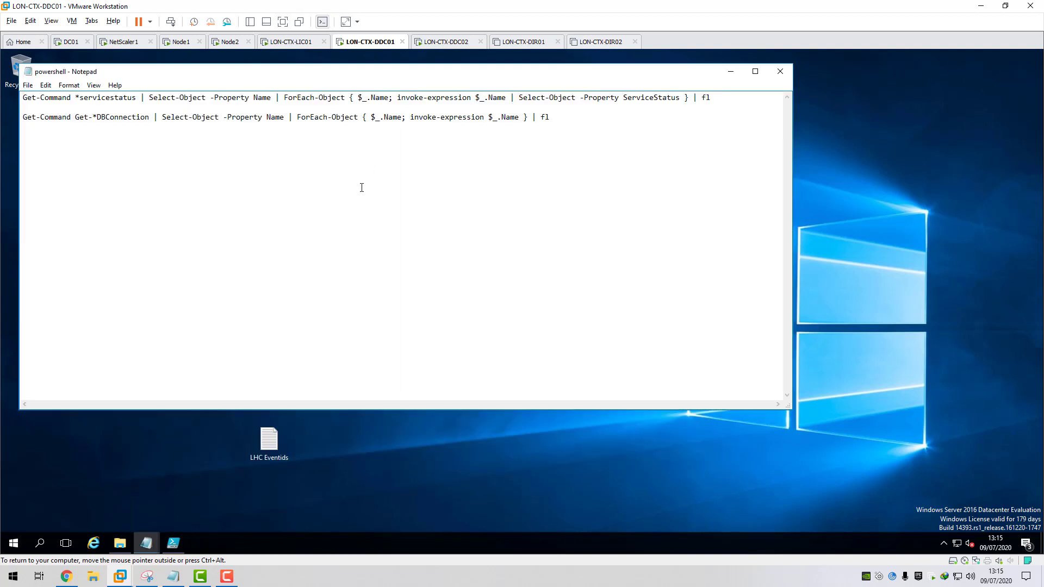
left_click_drag(22, 117, 344, 117)
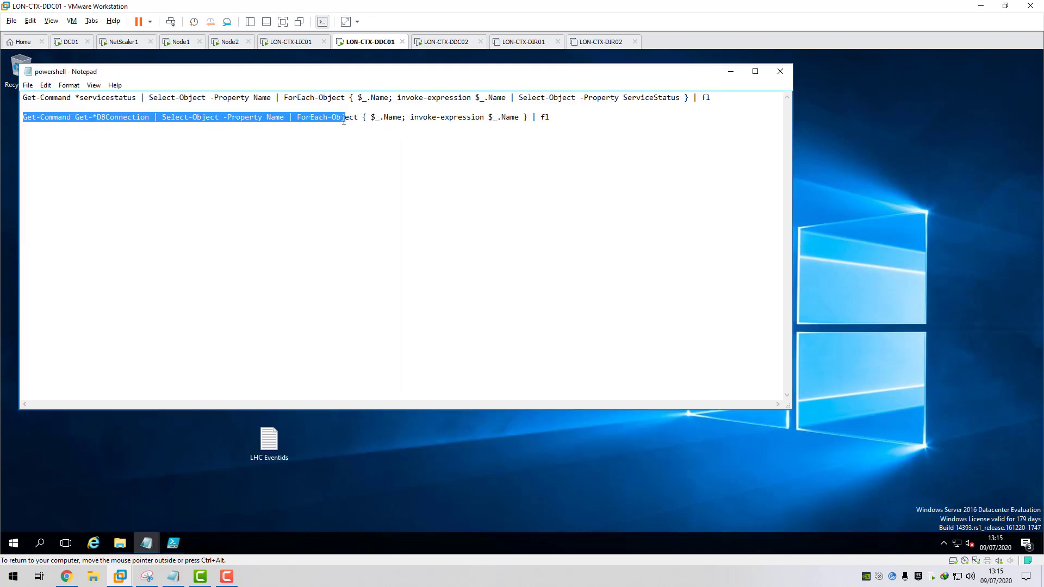
right_click(343, 118)
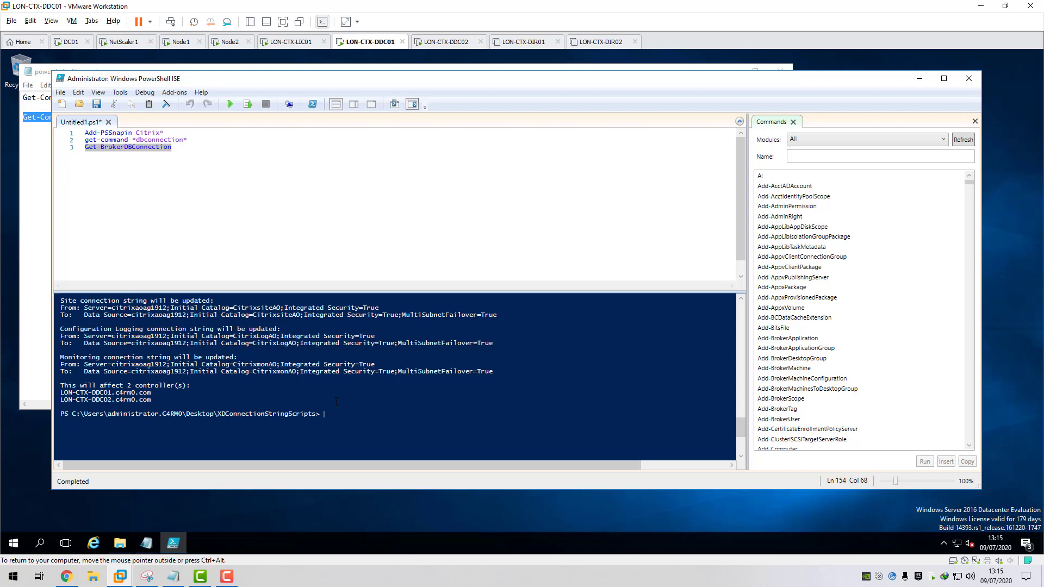
right_click(332, 403)
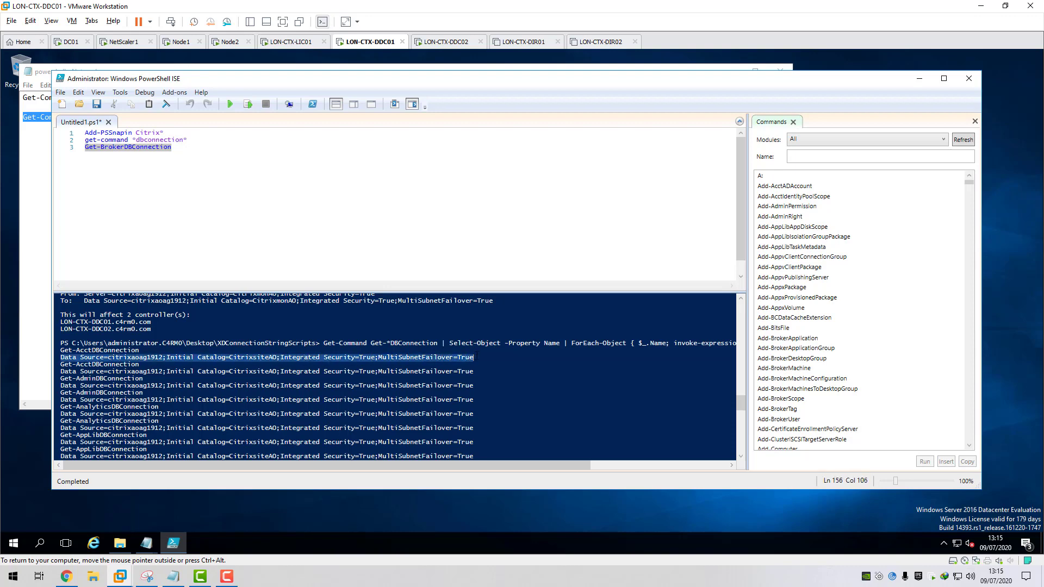
mouse_move(430, 364)
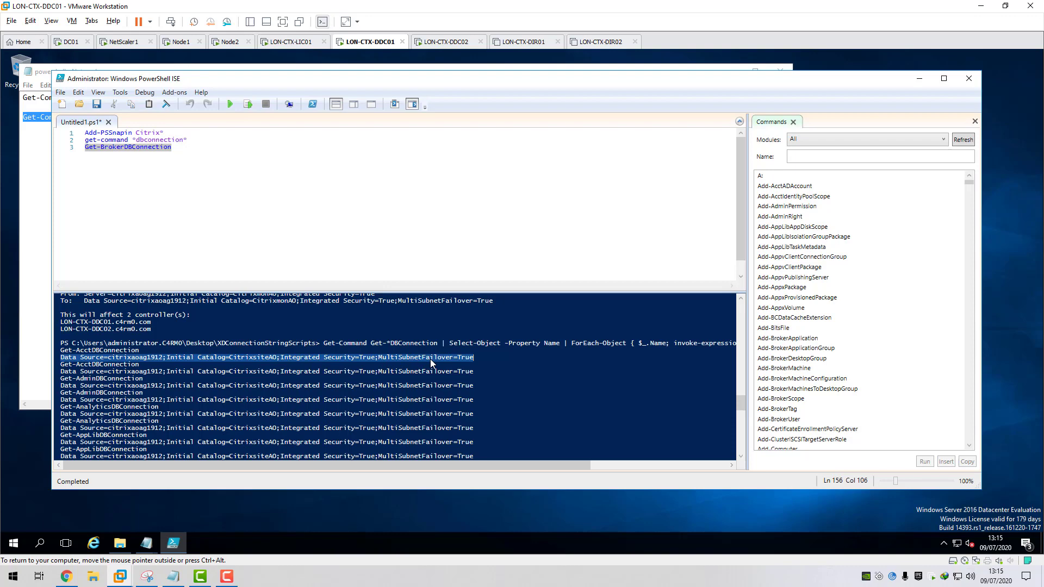
mouse_move(457, 360)
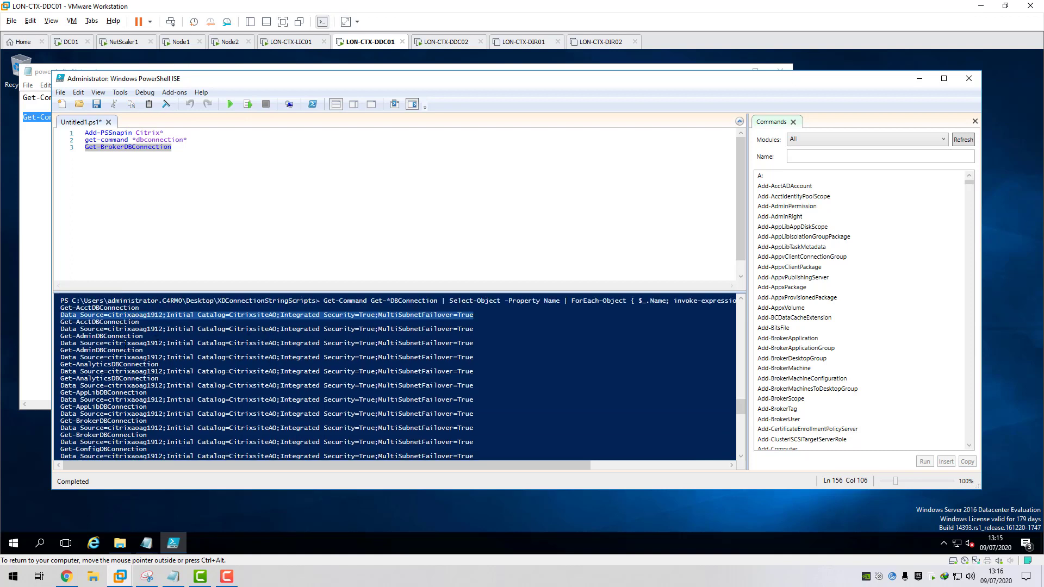
scroll("down", 3)
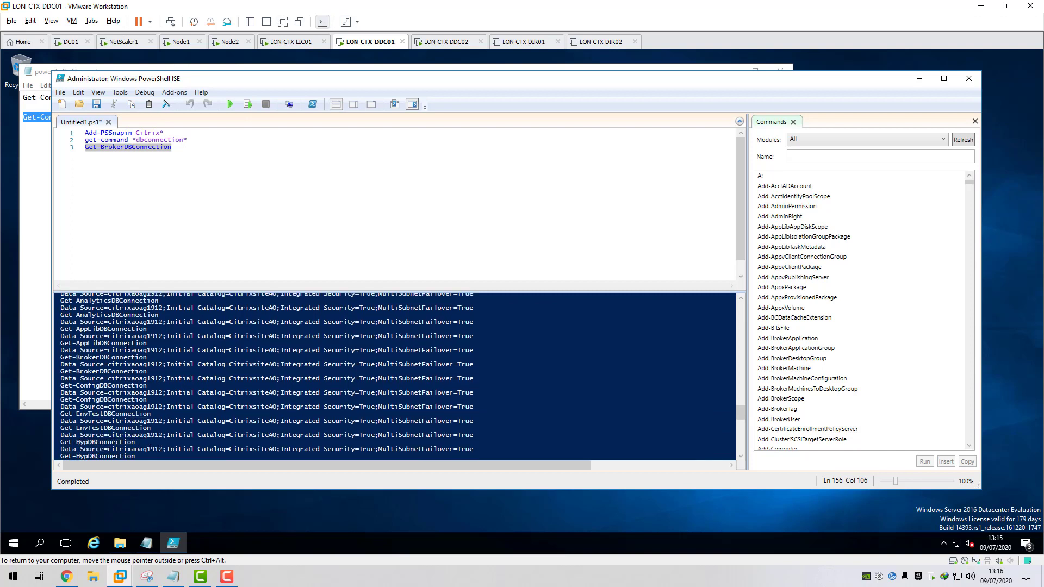
scroll("down", 3)
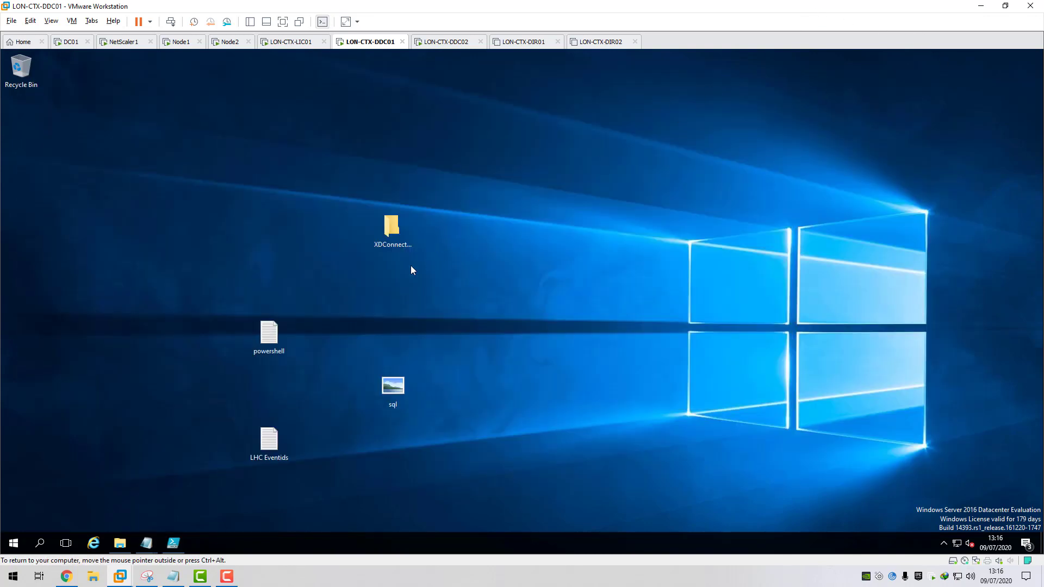
Open the saved powershell note on the desktop for the servicestatus command.
double_click(268, 336)
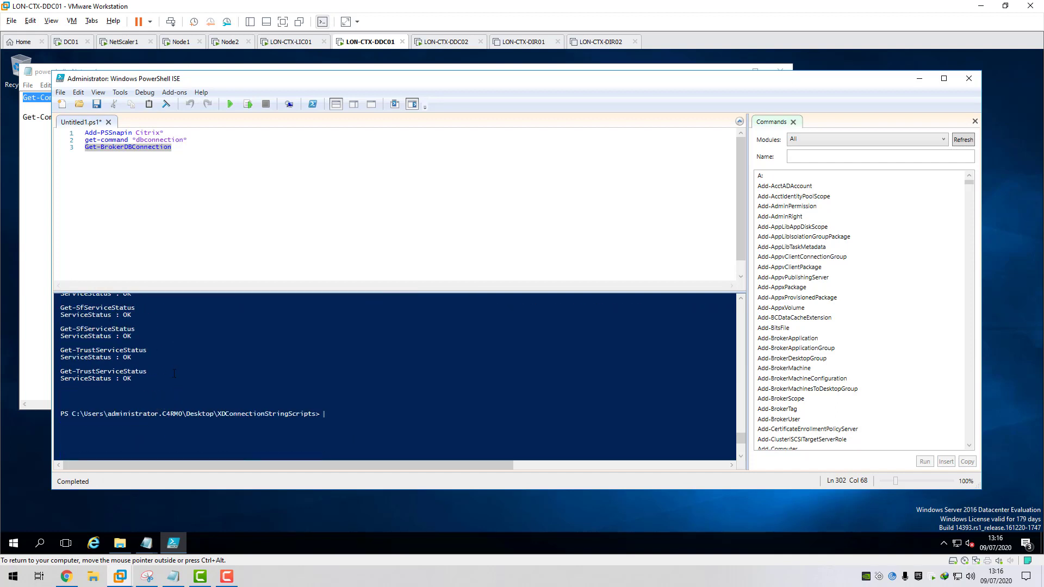
Run Get-LogDataStore and Get-MonitorDataStore in the PowerShell ISE console.
type("get")
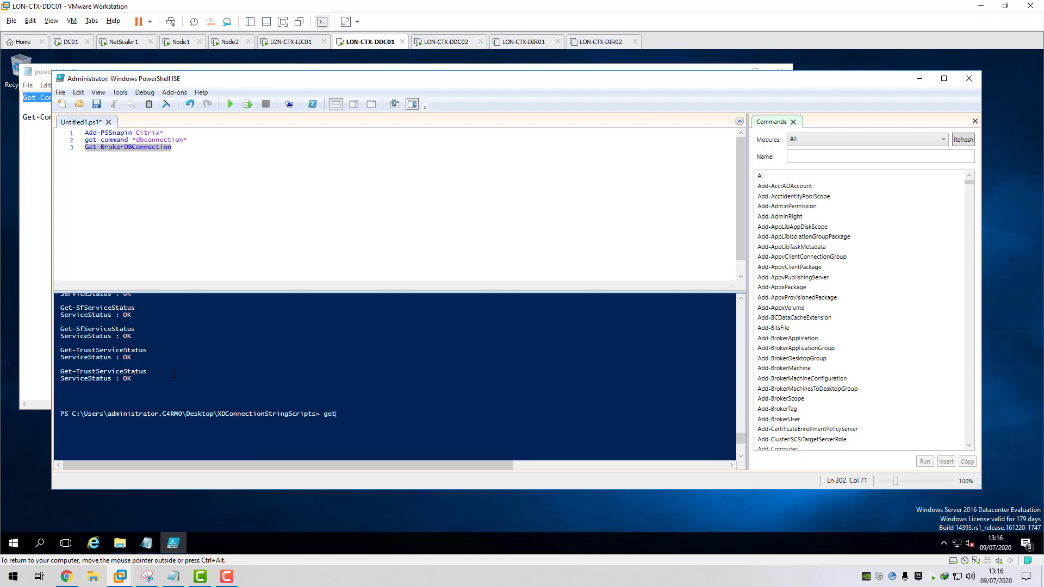
type("-")
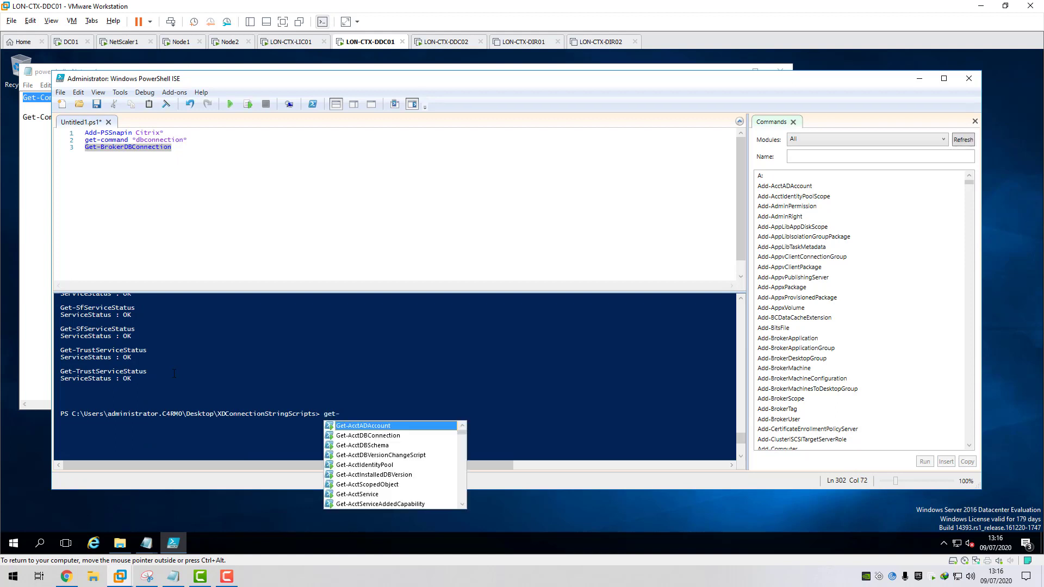
type("log")
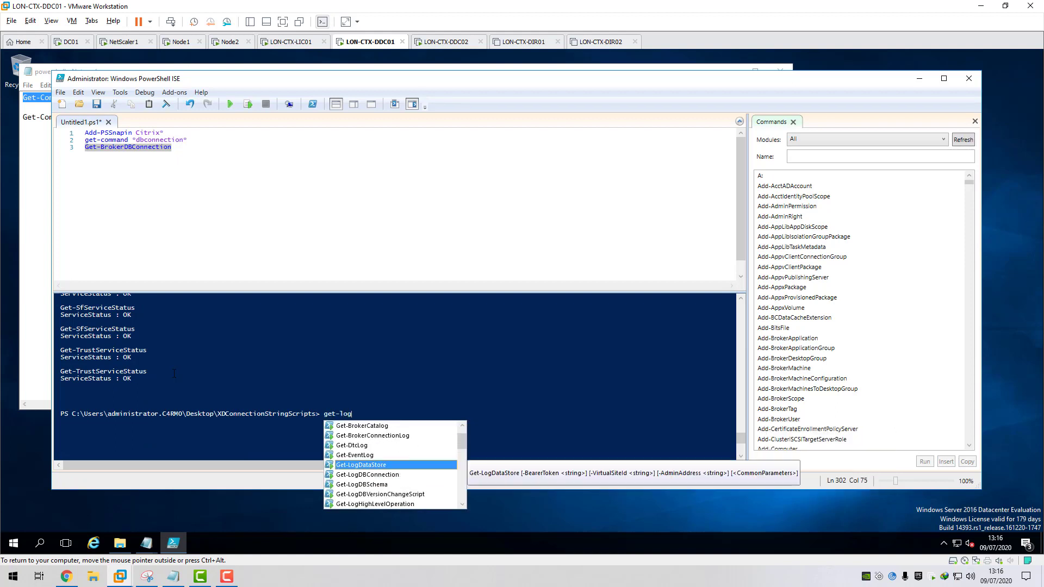
type("data")
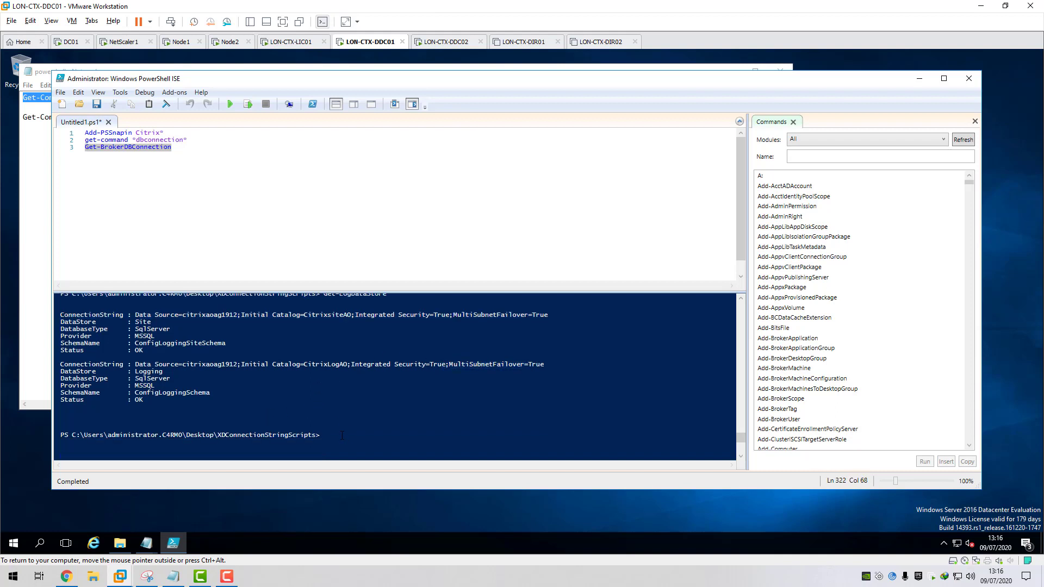
type("go")
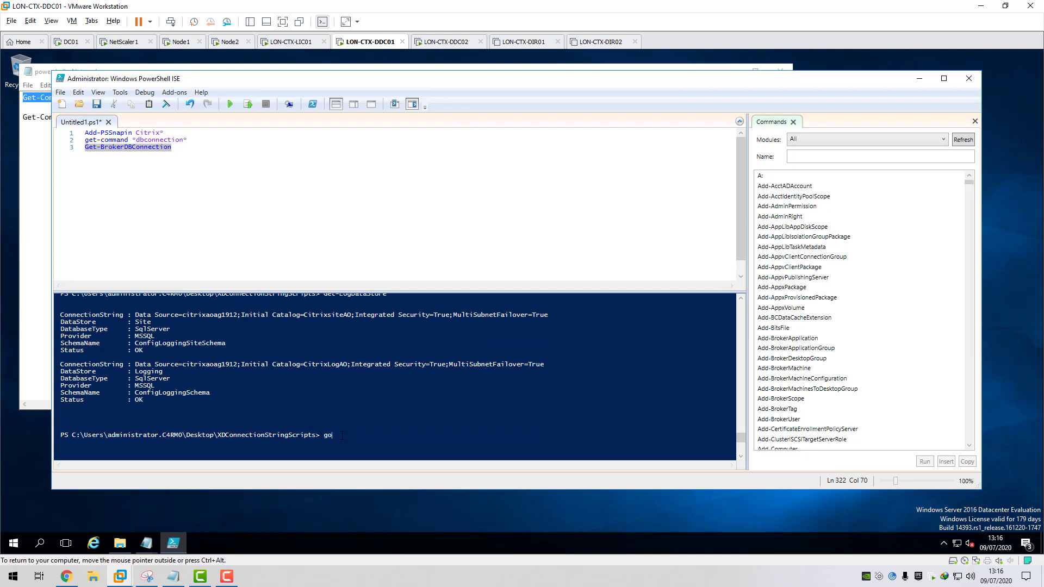
type("get-monitor")
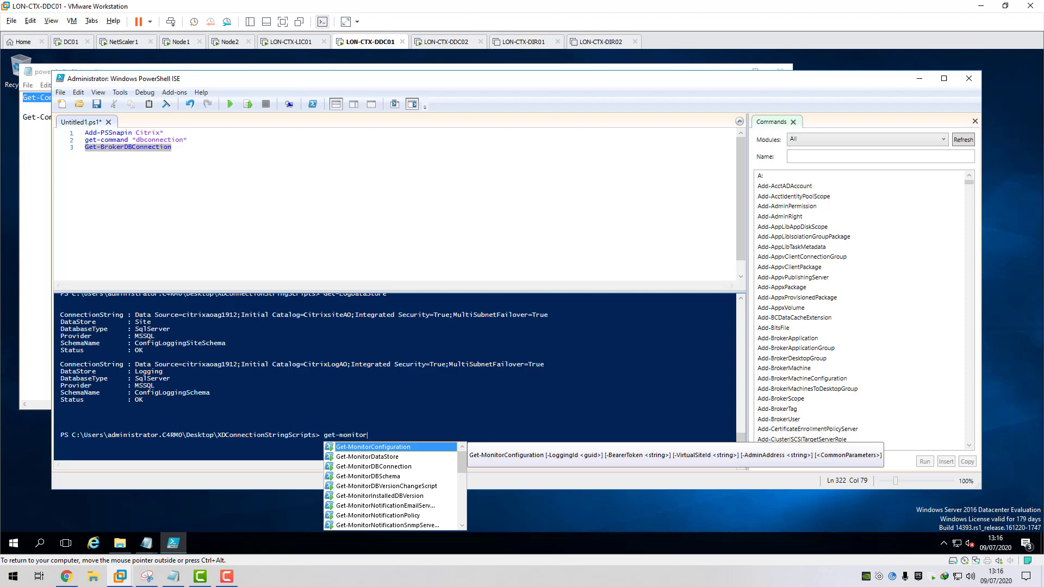
type("dta")
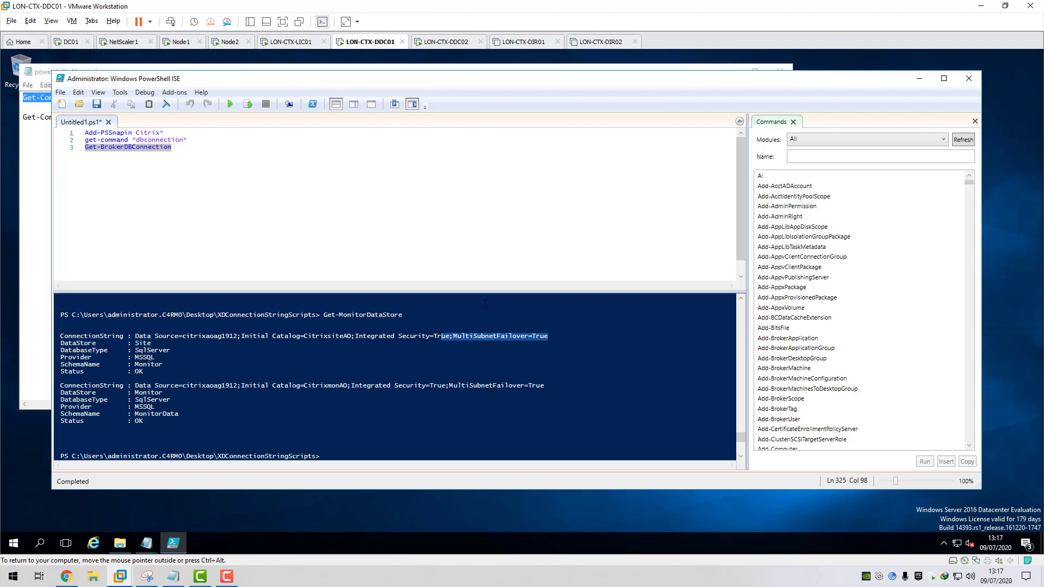
mouse_move(558, 244)
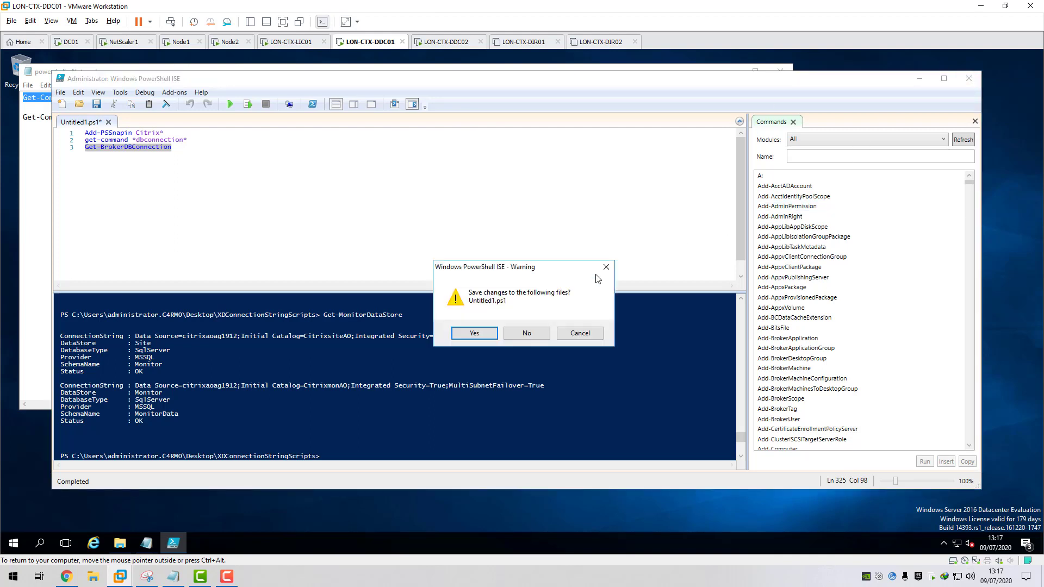
Discard the PowerShell ISE script and launch Citrix Studio showing LON-CTX-DDC01 and LON-CTX-DDC02.
left_click(526, 333)
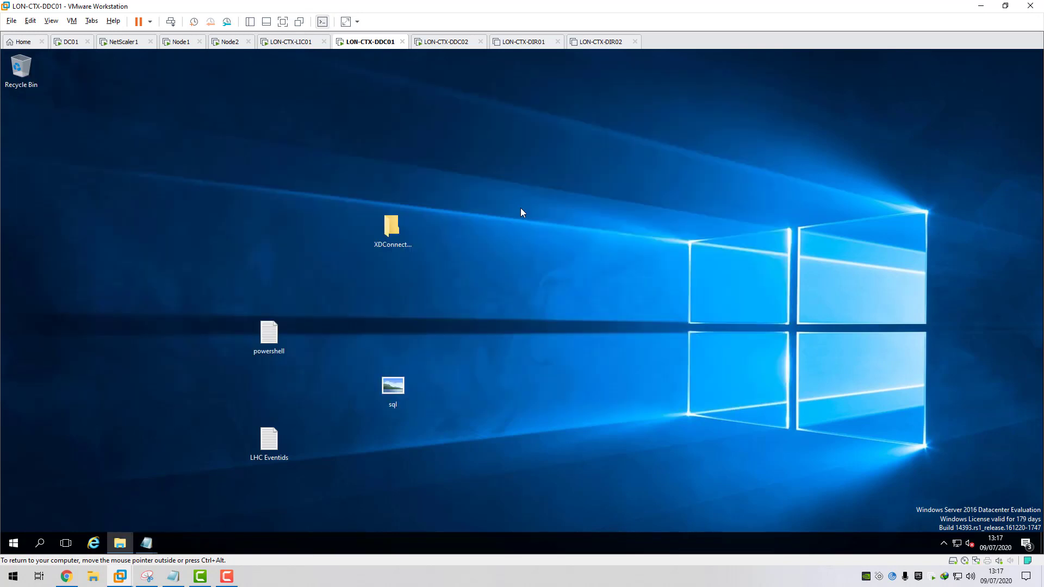
left_click(13, 544)
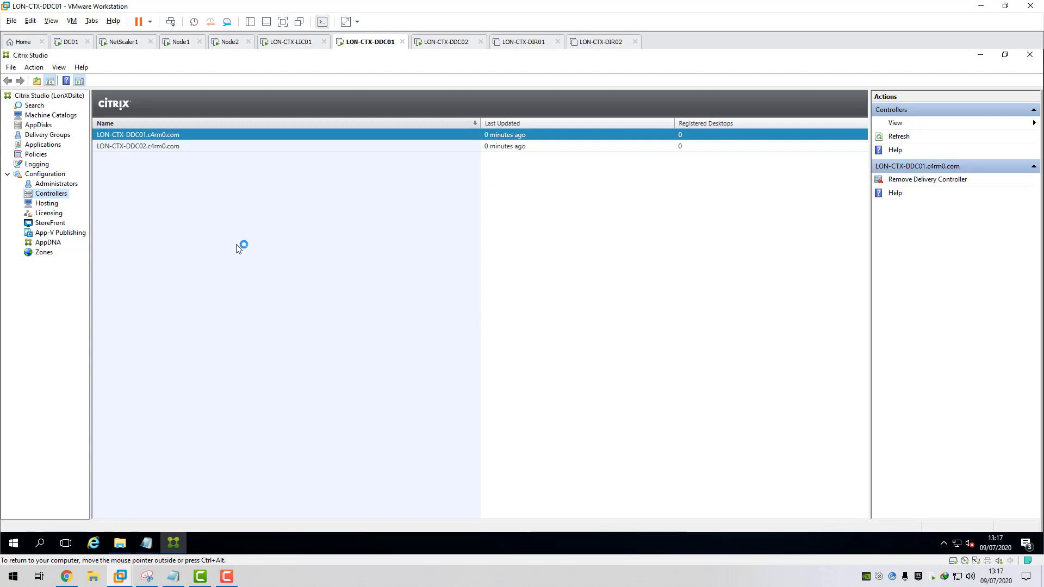
Browse the Machine Catalogs, Delivery Groups and Applications nodes in the Studio tree.
left_click(51, 115)
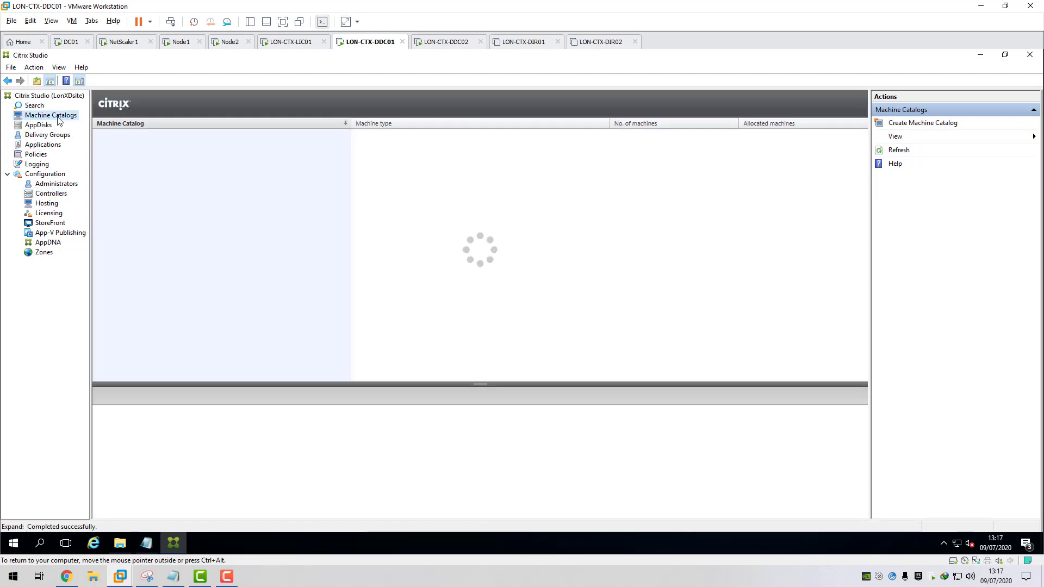
left_click(46, 135)
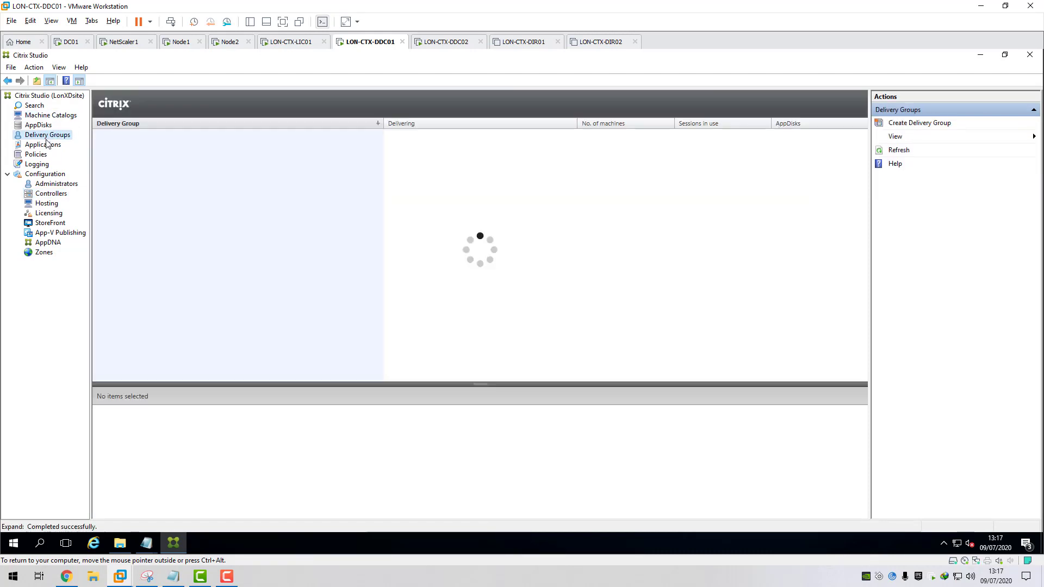
left_click(42, 145)
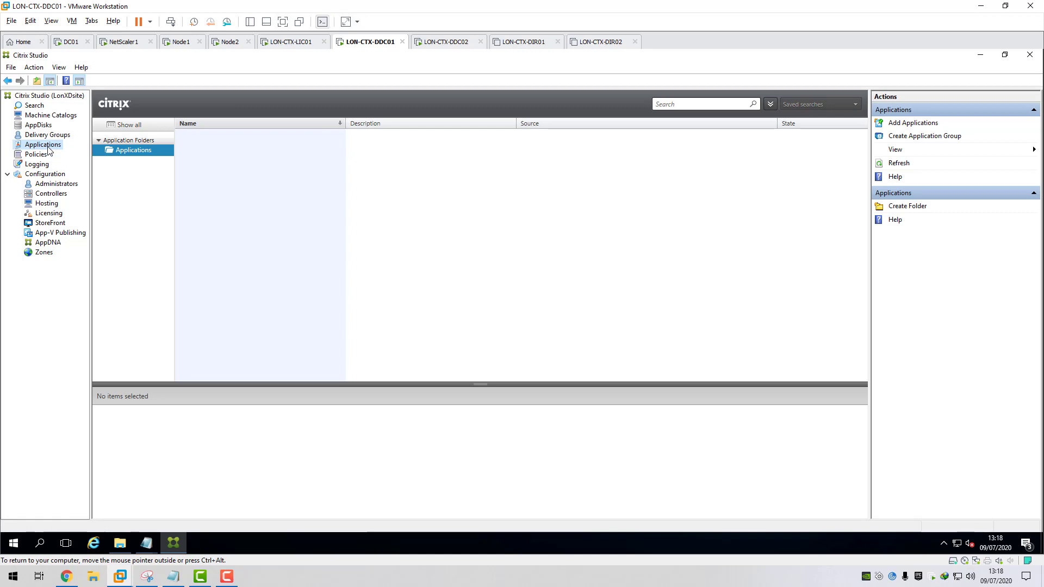
mouse_move(47, 347)
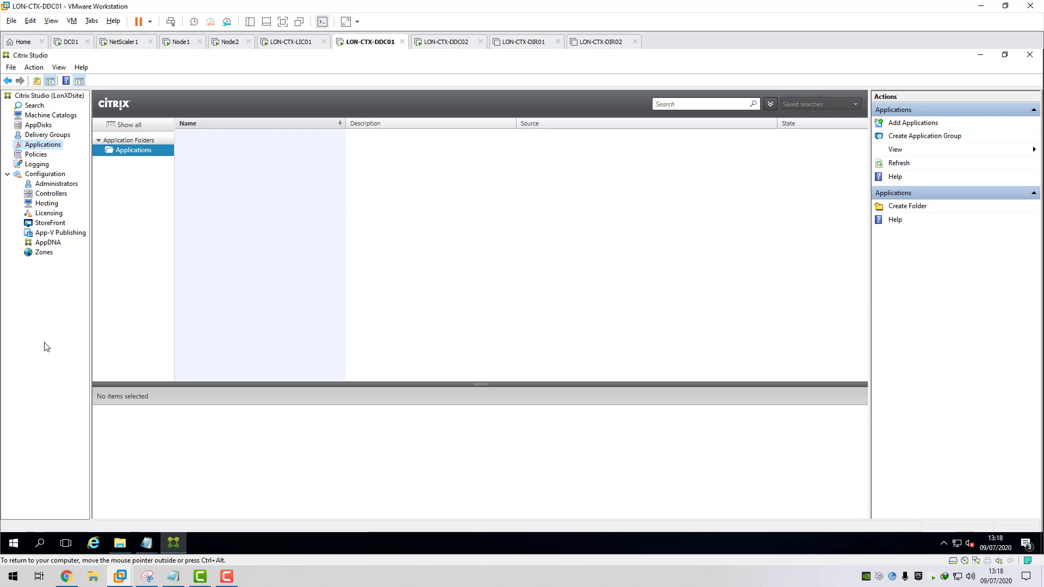